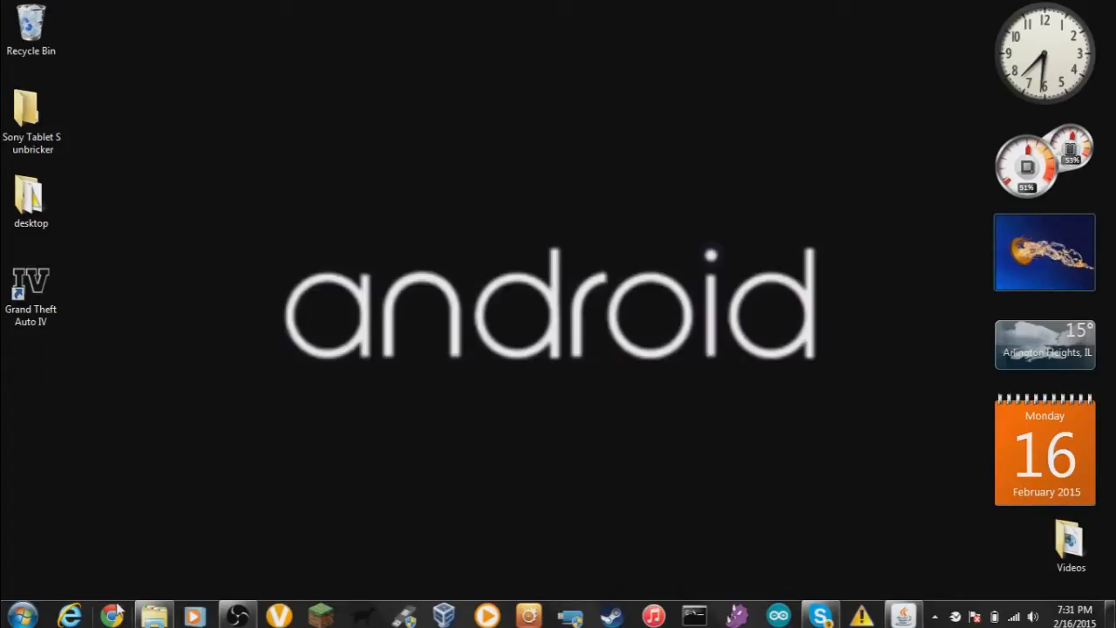
mouse_move(113, 616)
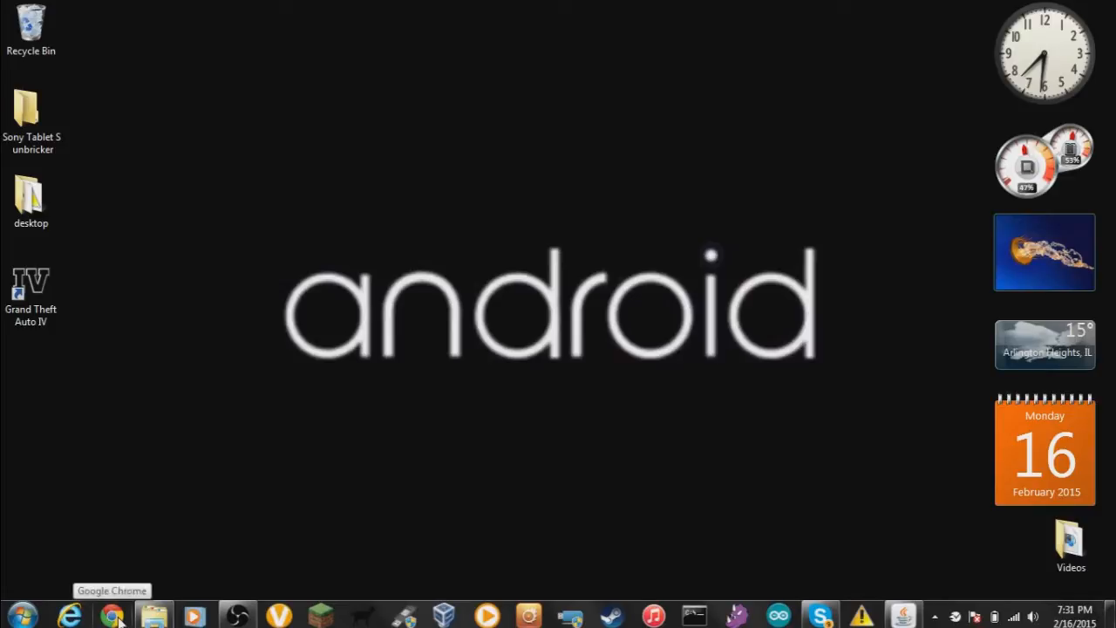
Launch Chrome, go to minecraft.net Classic play, and dismiss the Java Application Blocked notice.
left_click(112, 615)
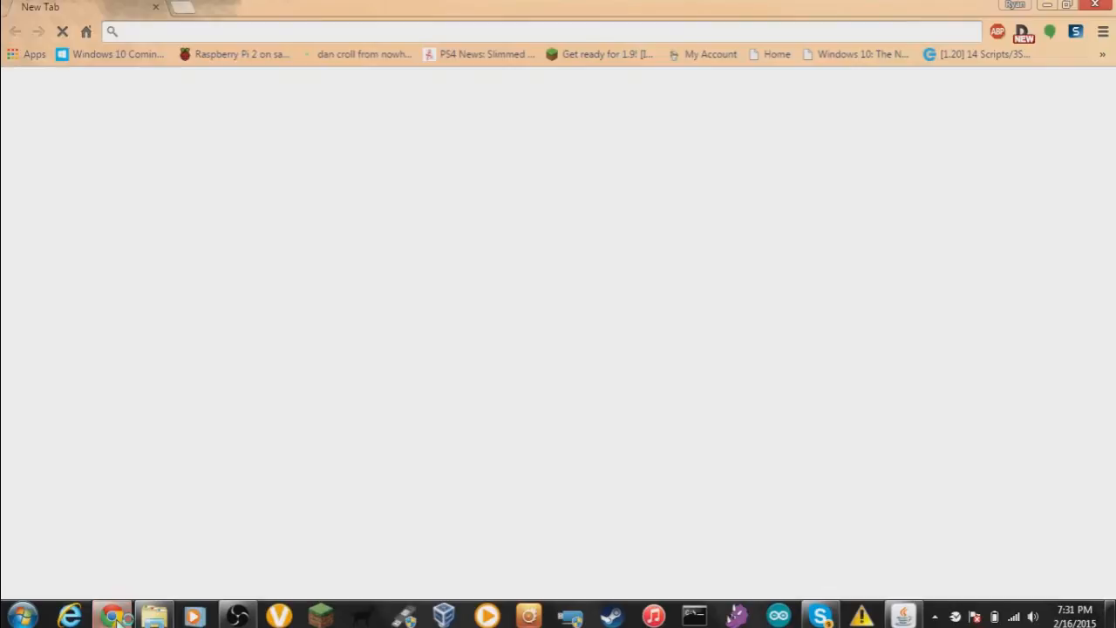
type("minecraft.net/classic/play")
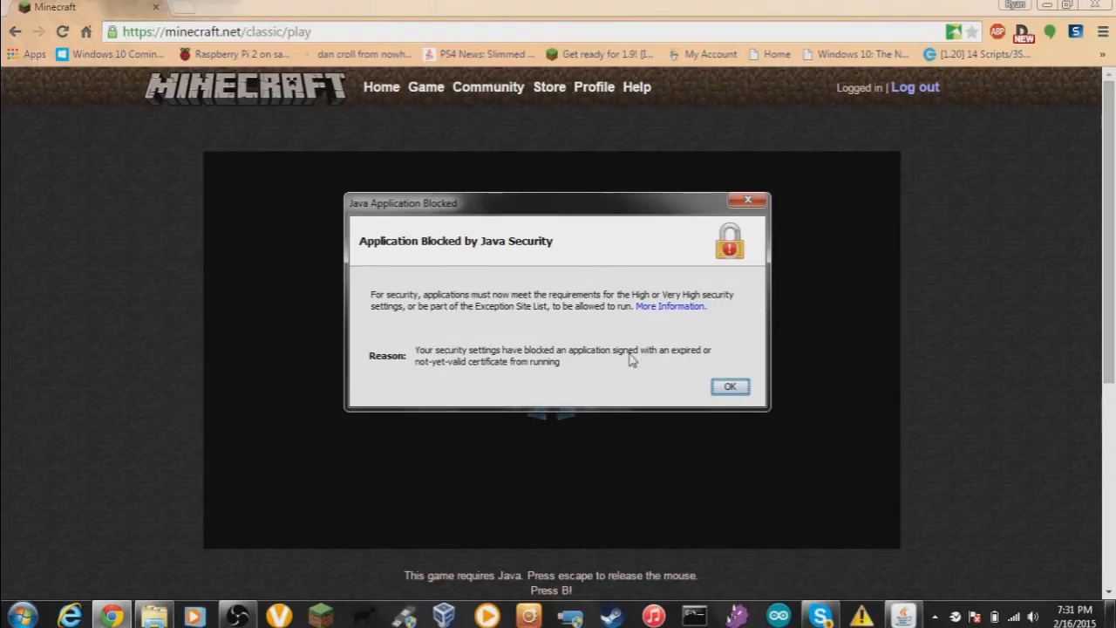
mouse_move(506, 335)
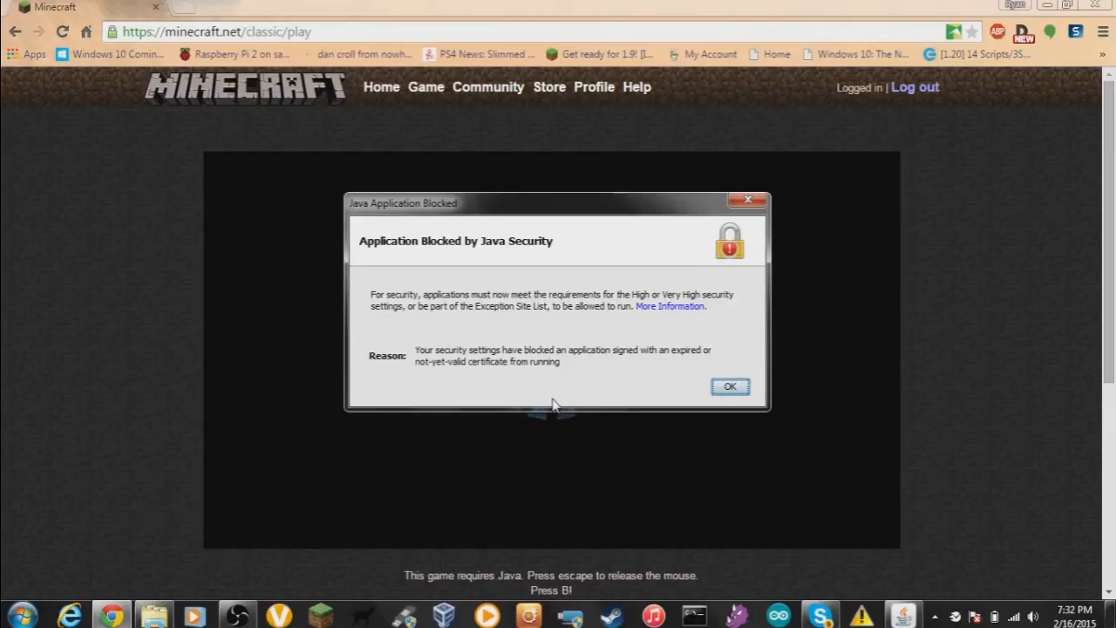
mouse_move(636, 279)
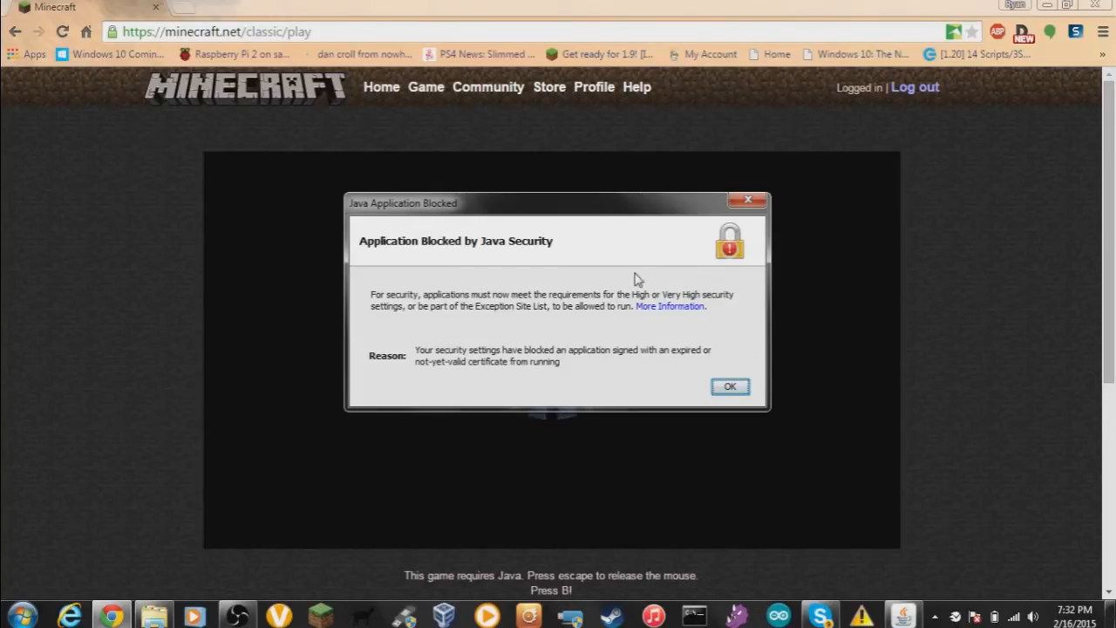
mouse_move(650, 274)
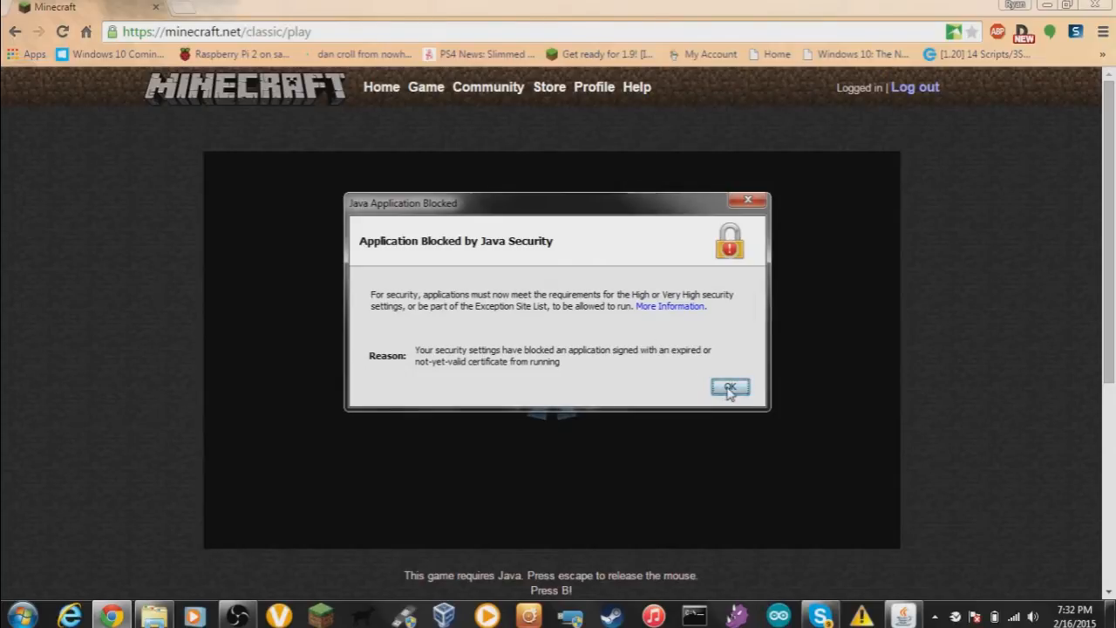
left_click(731, 387)
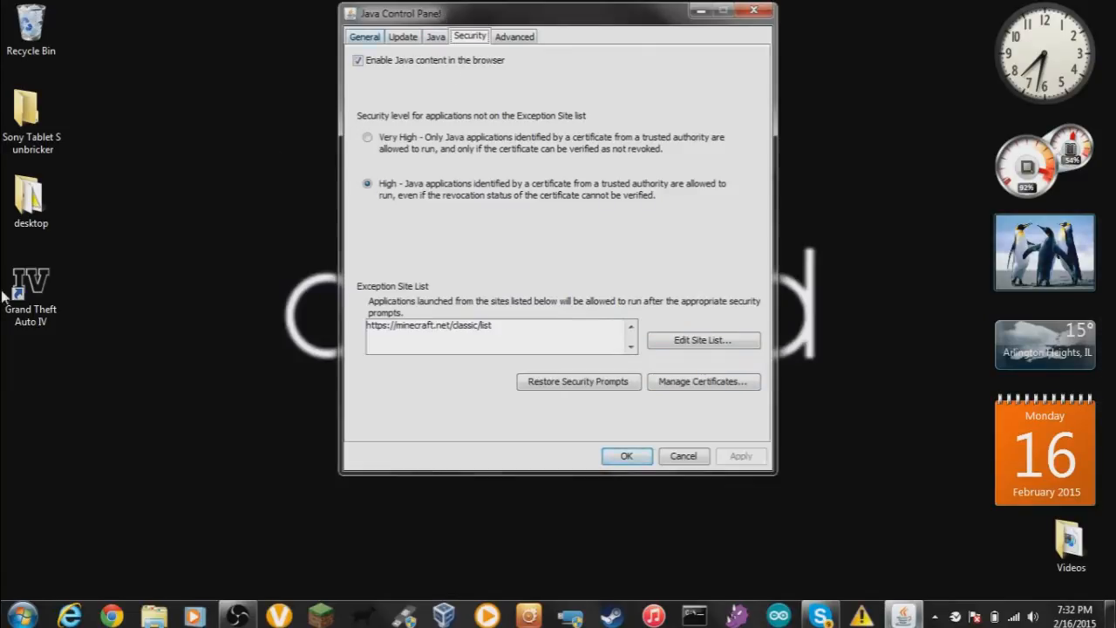
Find Java via search, check the security level and minecraft.net exception site, then close it.
left_click(18, 614)
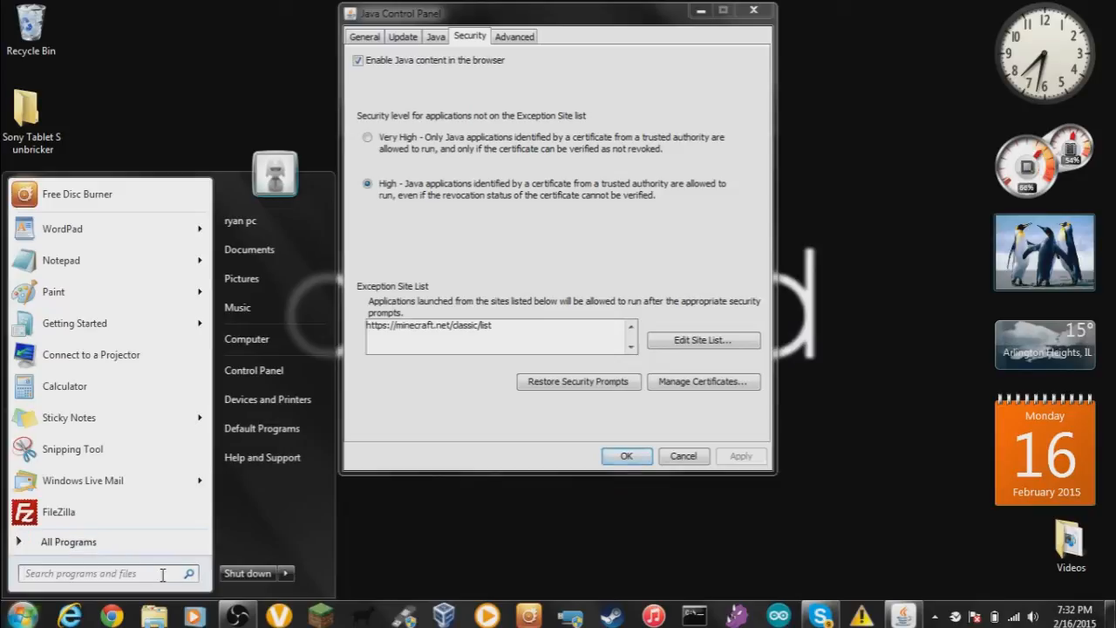
type("java")
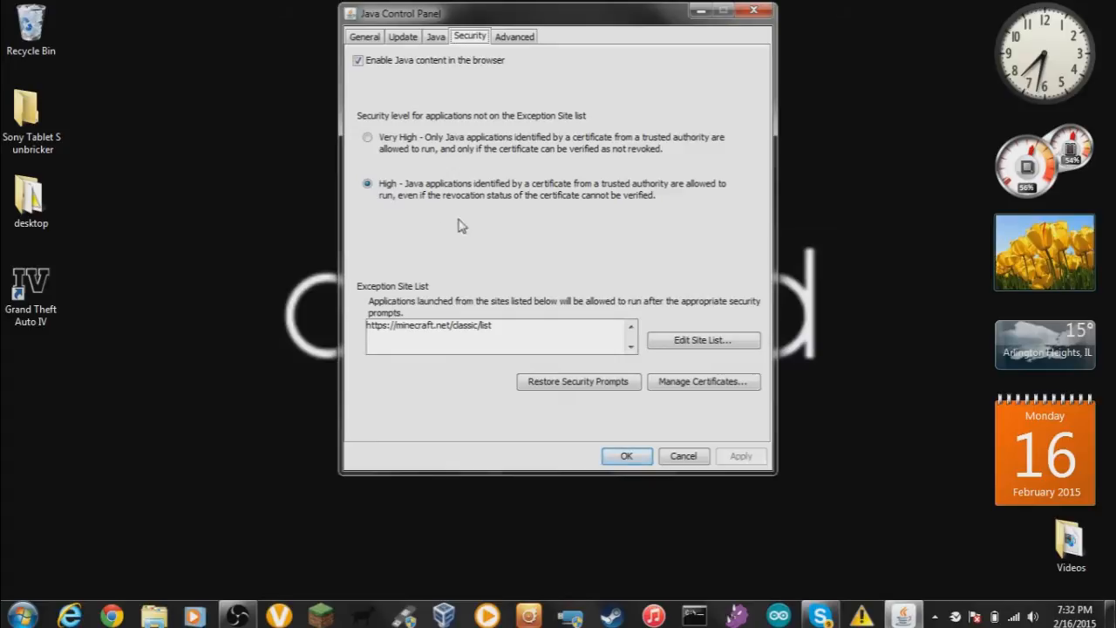
mouse_move(566, 221)
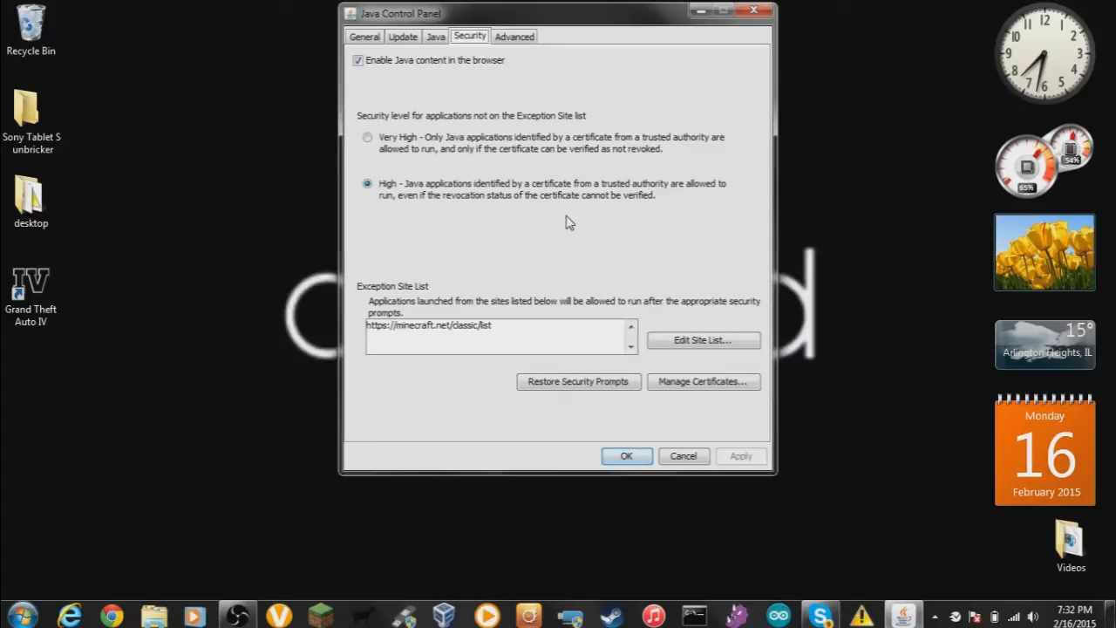
mouse_move(562, 232)
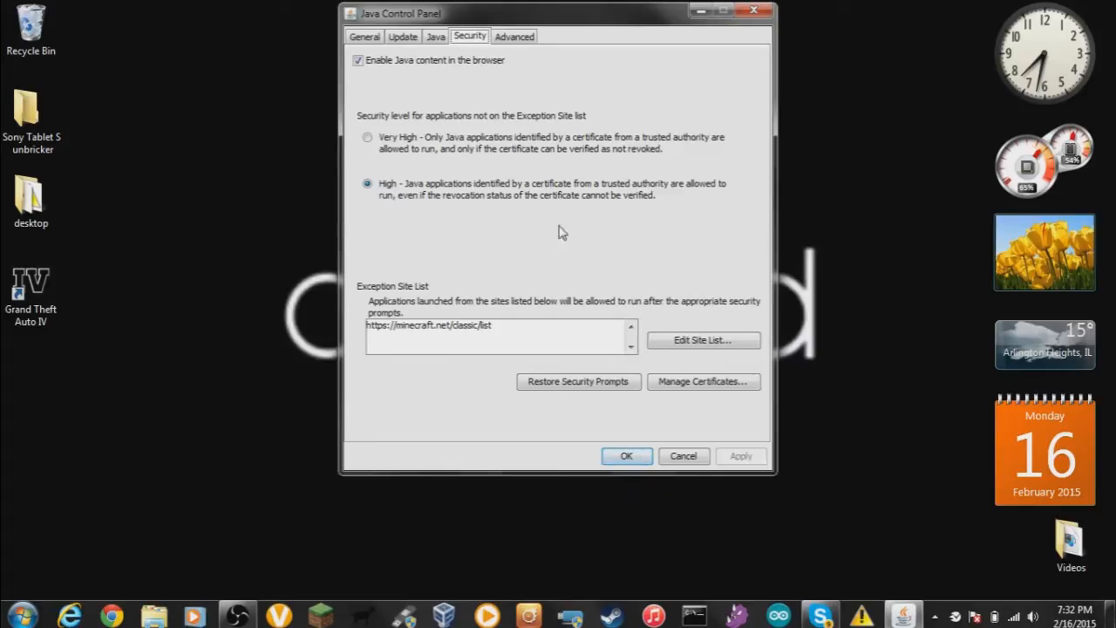
mouse_move(381, 227)
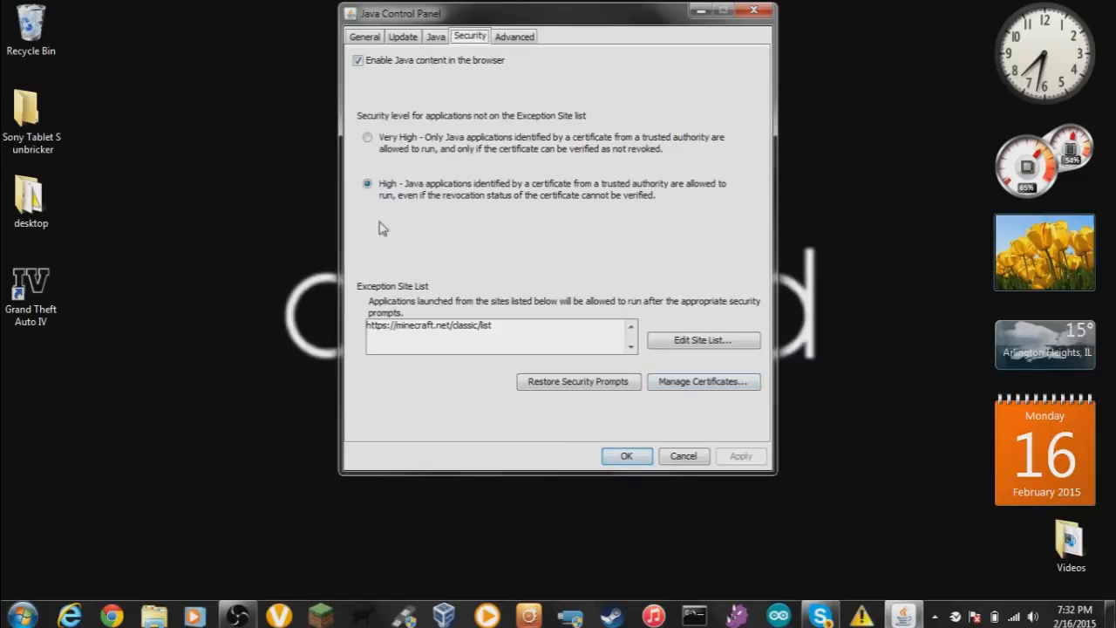
mouse_move(401, 248)
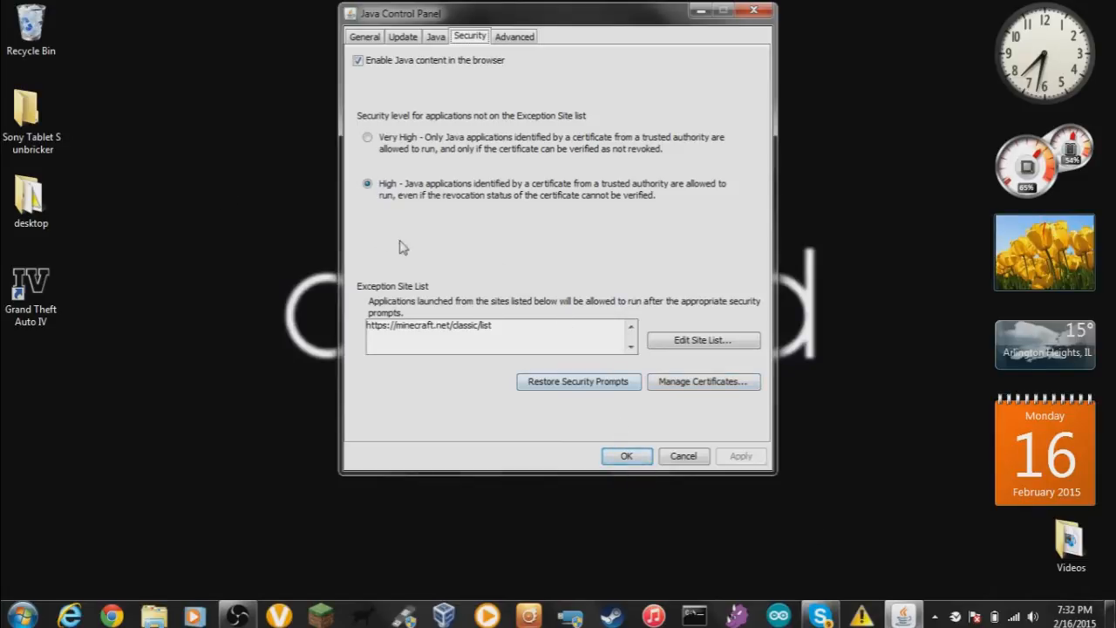
mouse_move(590, 264)
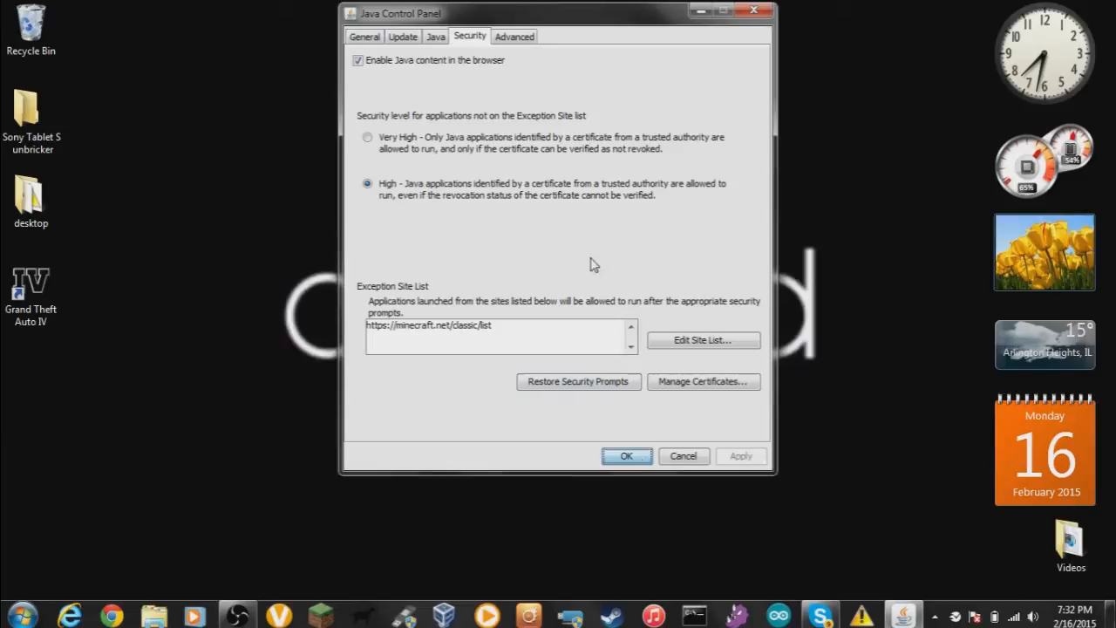
mouse_move(657, 479)
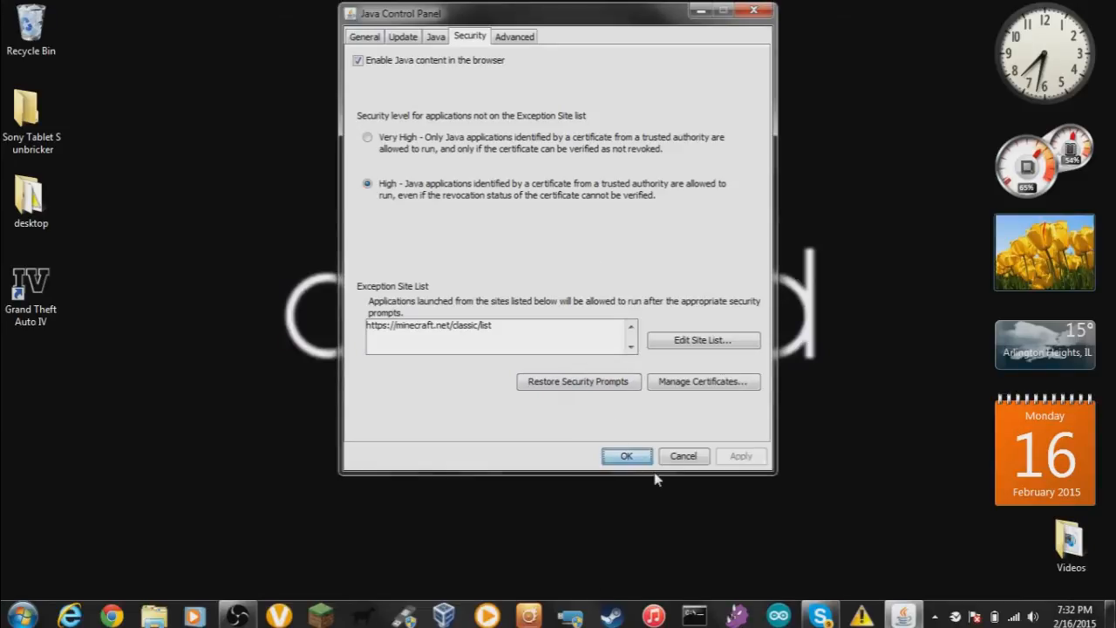
left_click(625, 455)
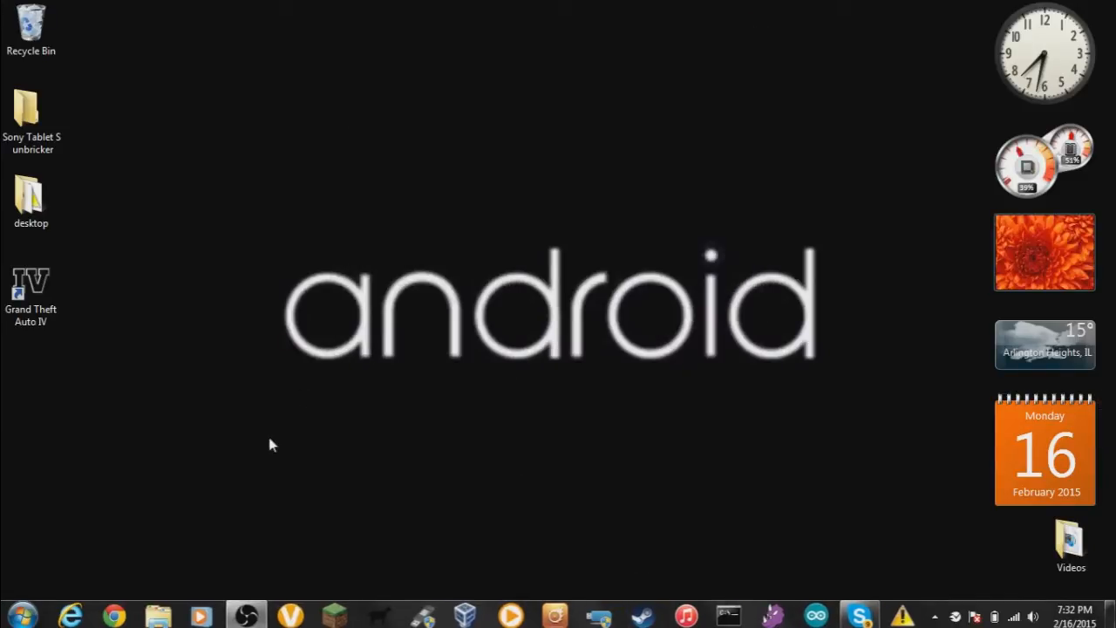
mouse_move(157, 602)
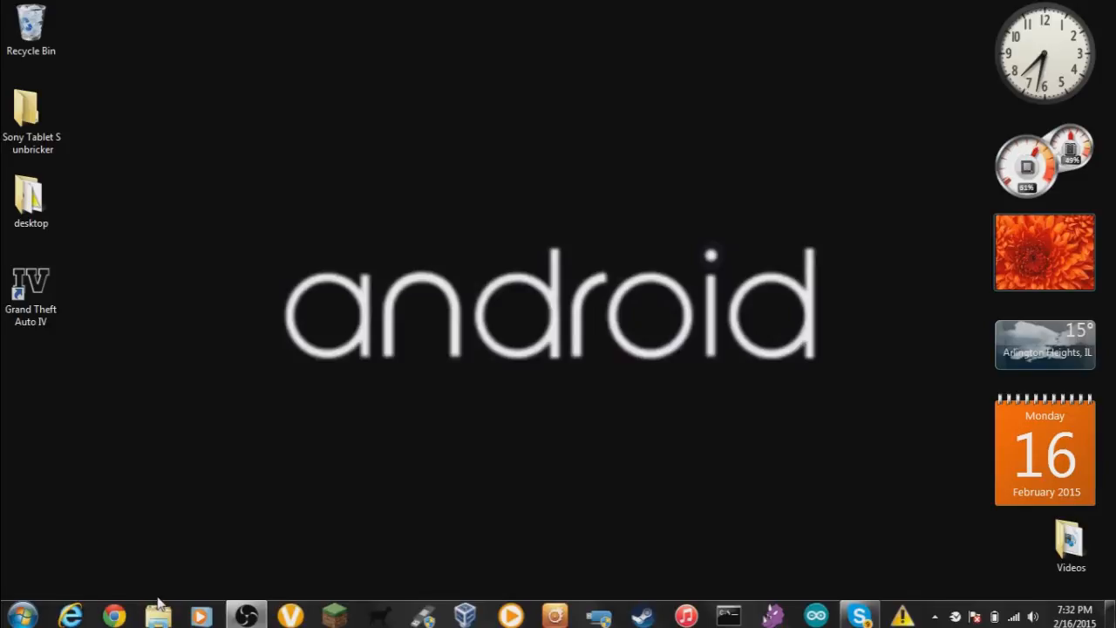
Search the Start menu for 'uninstall a' to reach Uninstall a program.
left_click(17, 615)
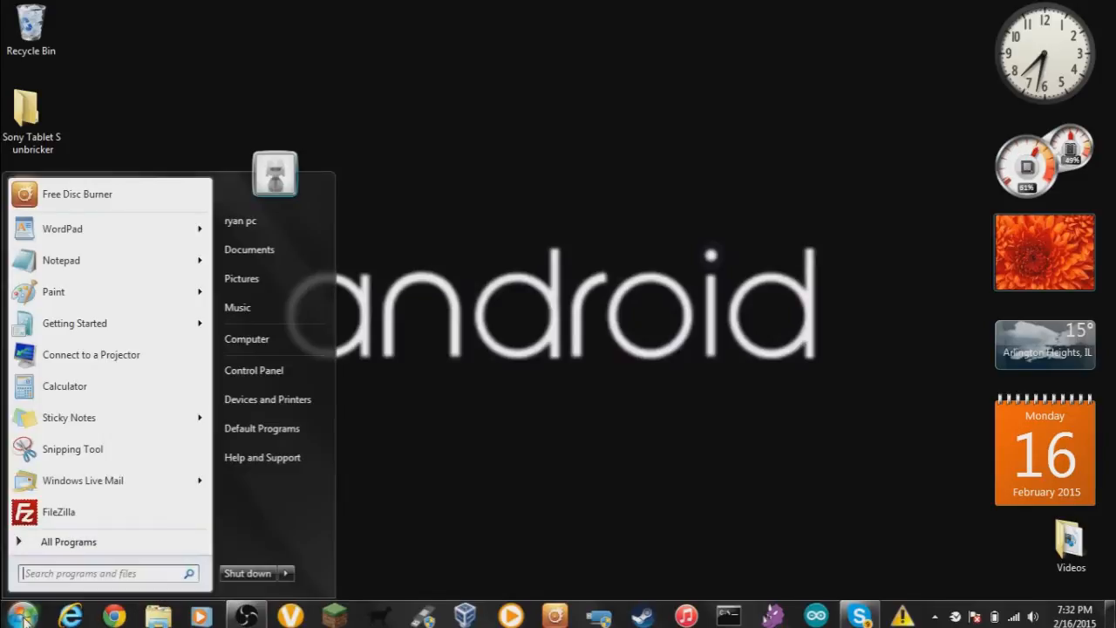
type("unin")
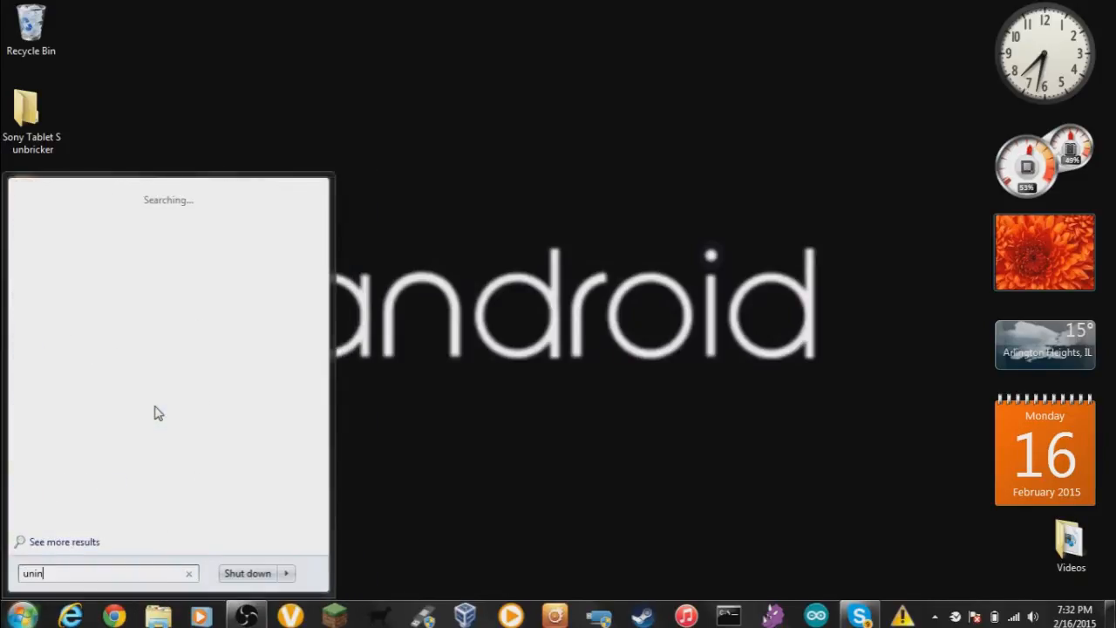
type("a")
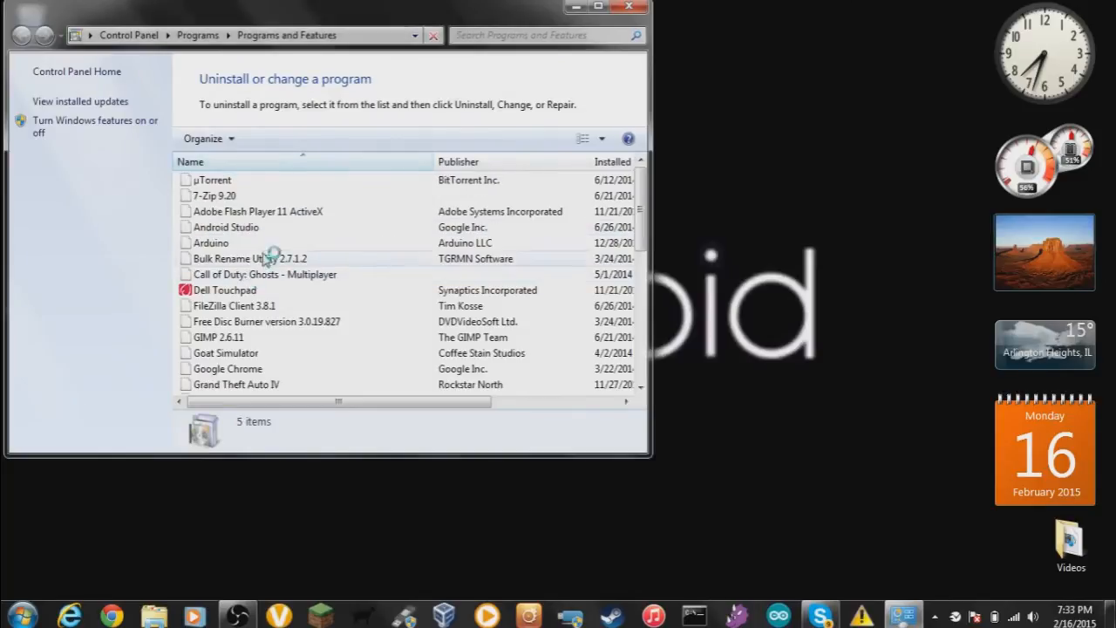
Maximize Programs and Features, scroll down, and select both Java 7 Update 60 entries.
left_click(598, 7)
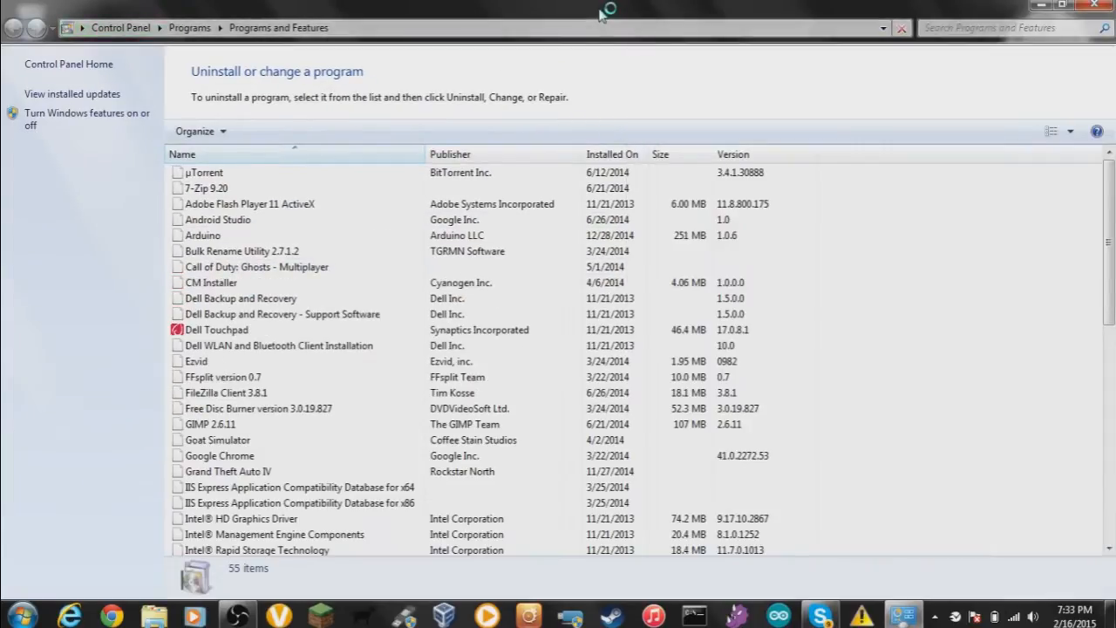
left_click(676, 155)
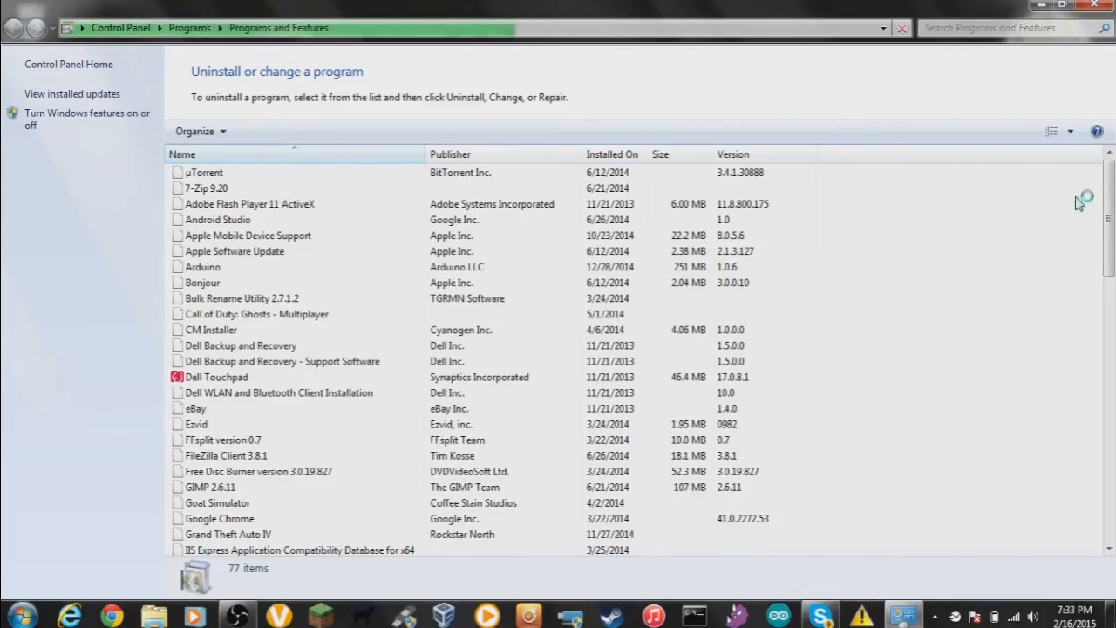
scroll("down", 3)
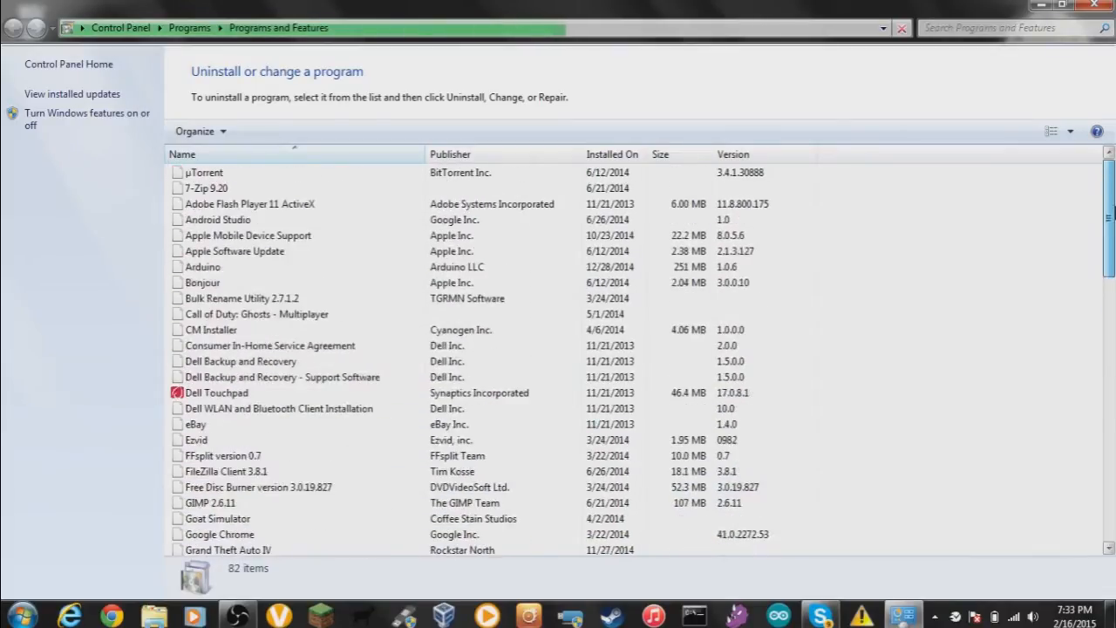
scroll("down", 3)
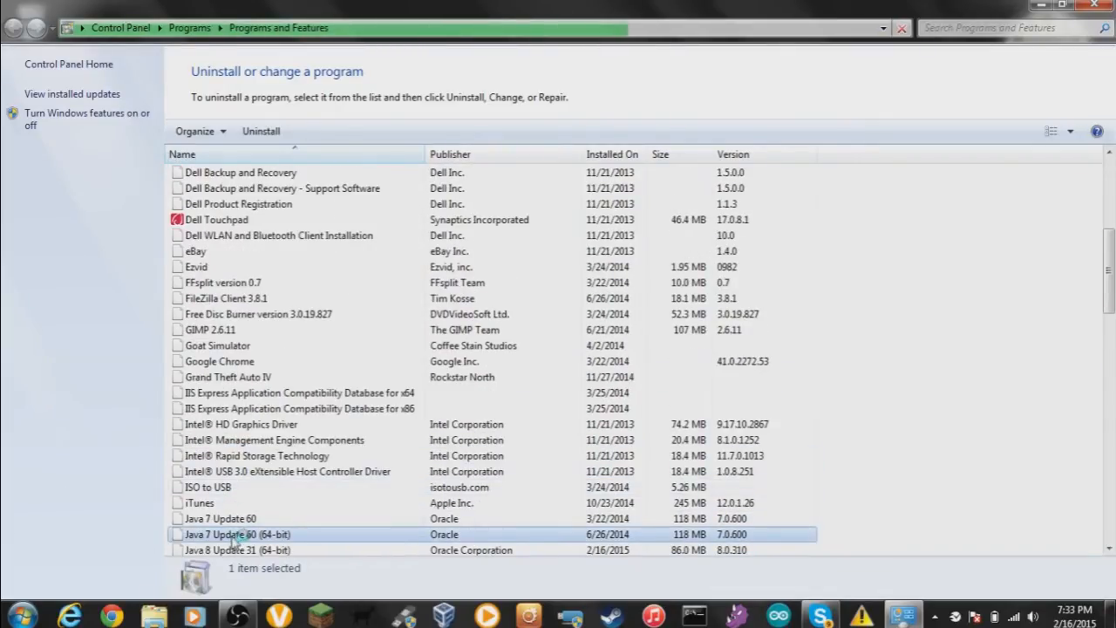
scroll("down", 3)
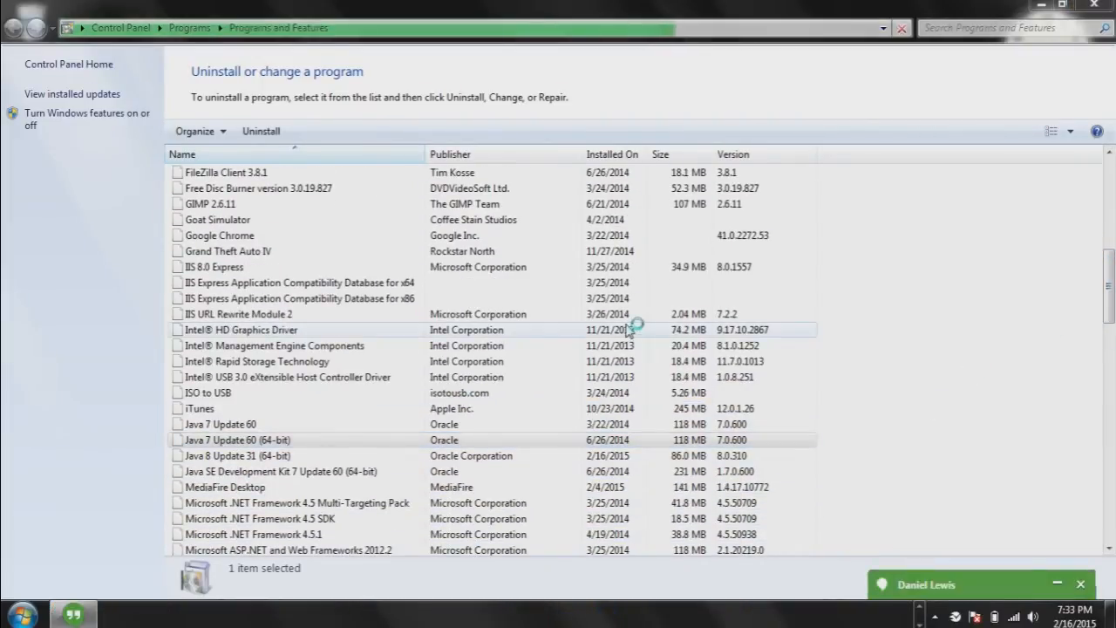
left_click(237, 439)
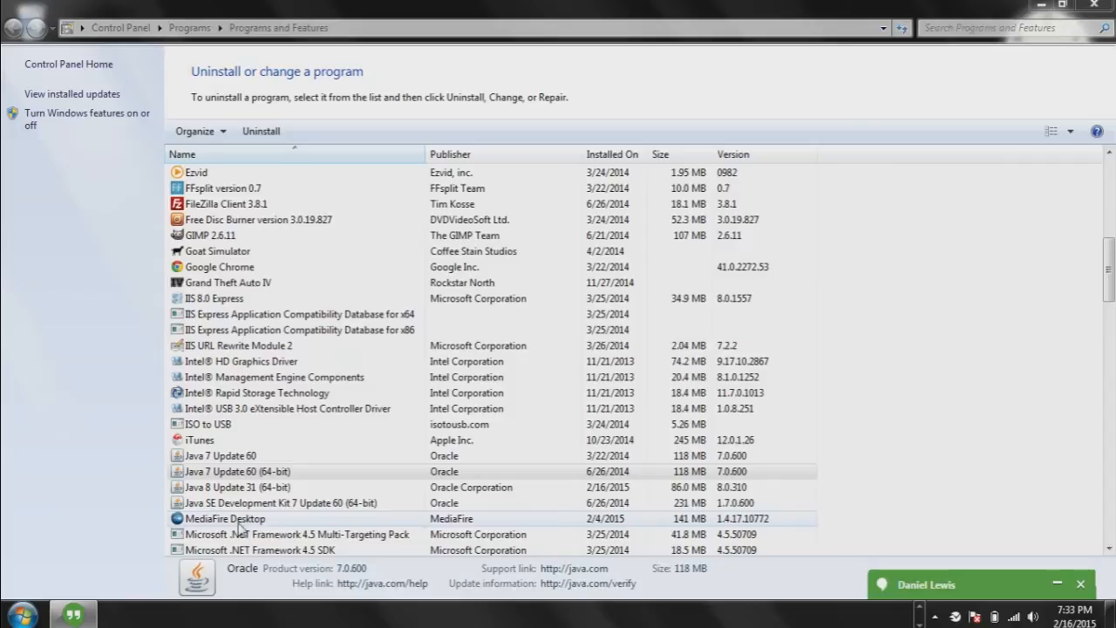
left_click(221, 455)
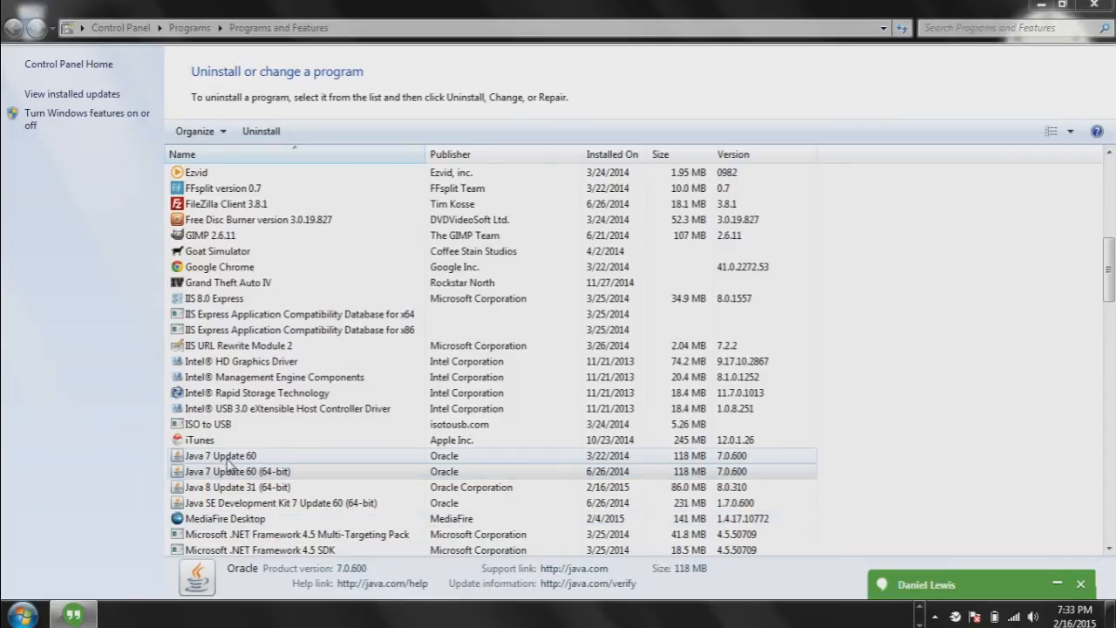
Uninstall Java 7 Update 60 with confirmation, then close Programs and Features.
left_click(261, 131)
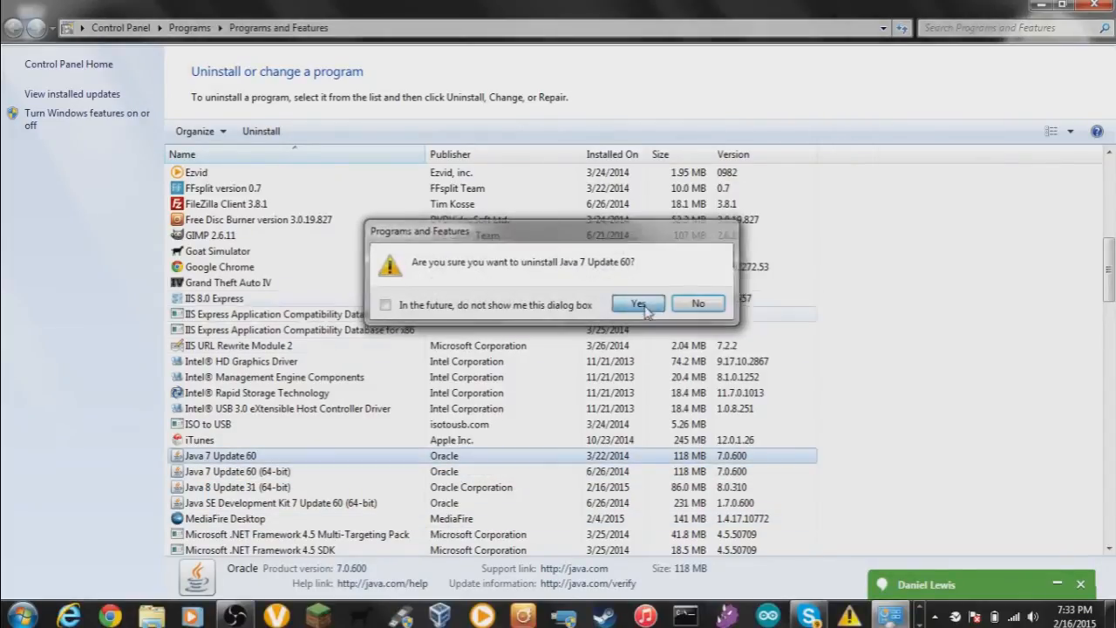
left_click(638, 303)
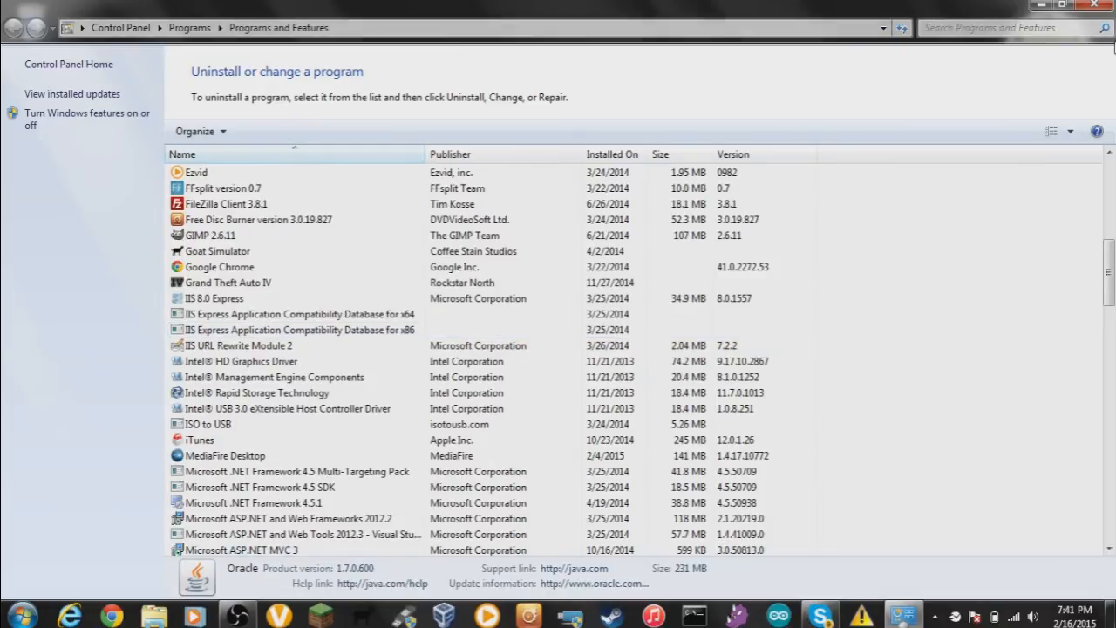
left_click(244, 361)
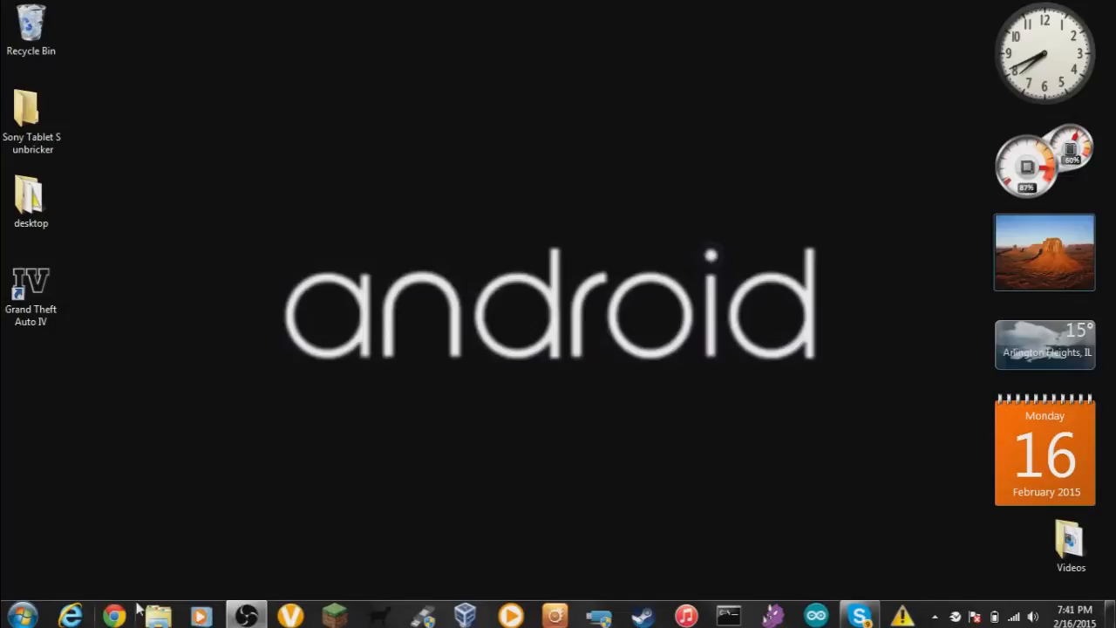
Launch Chrome and search Google for 'java 6 download'.
left_click(114, 615)
type("5")
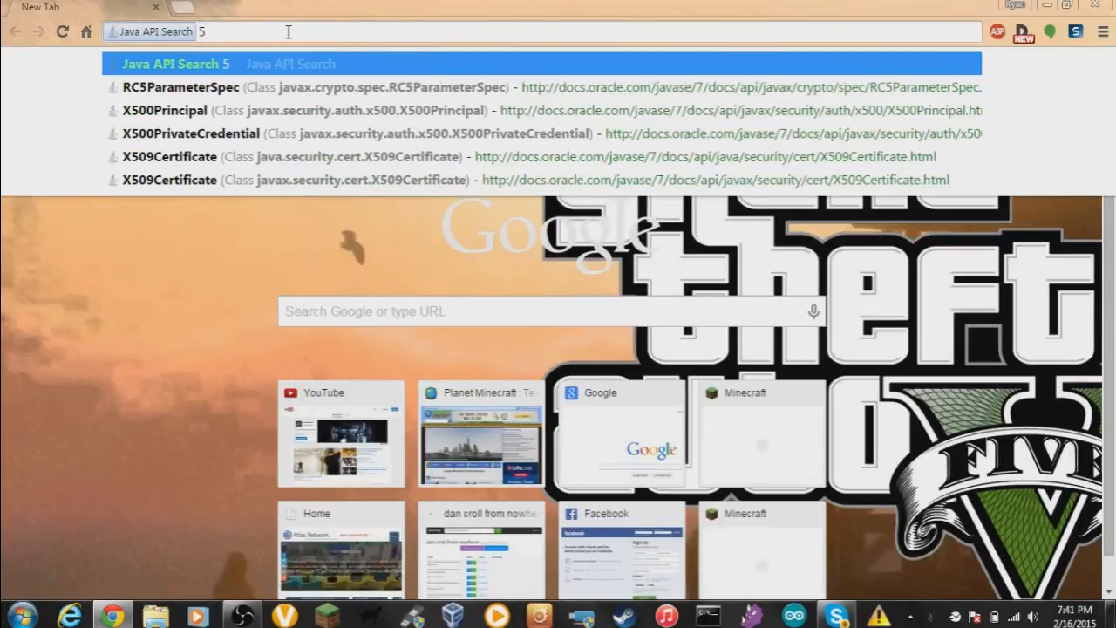
type("j")
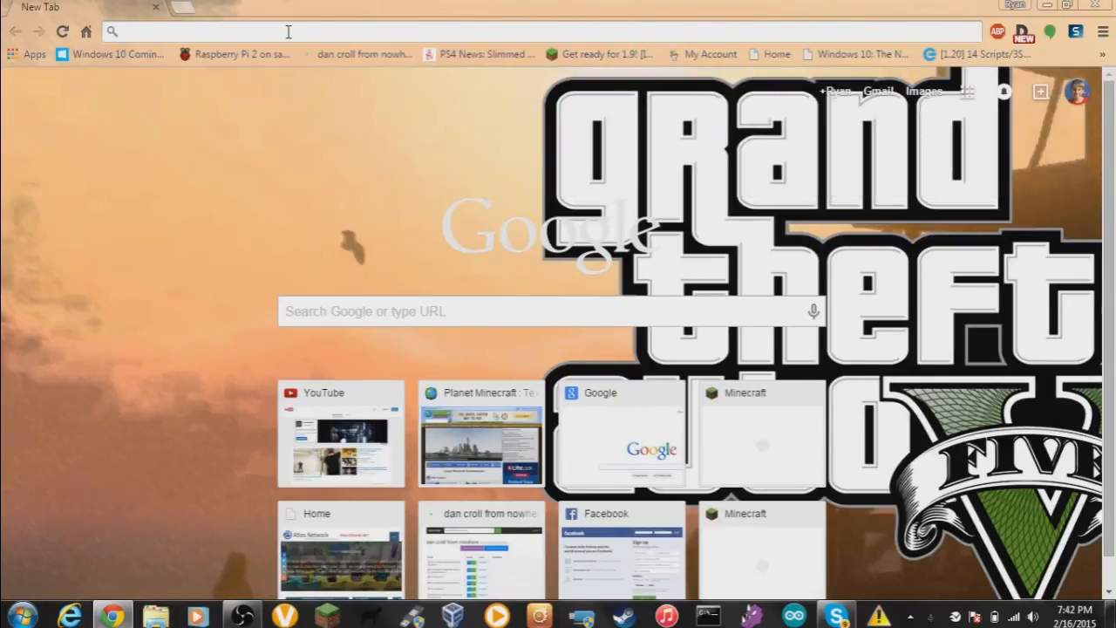
type("java")
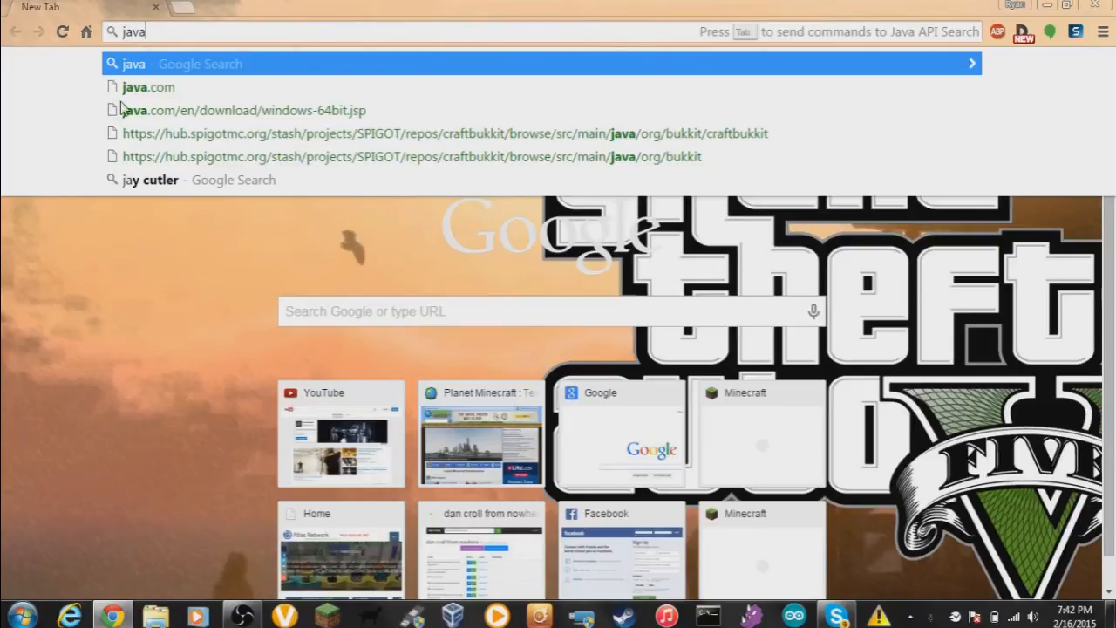
left_click(159, 180)
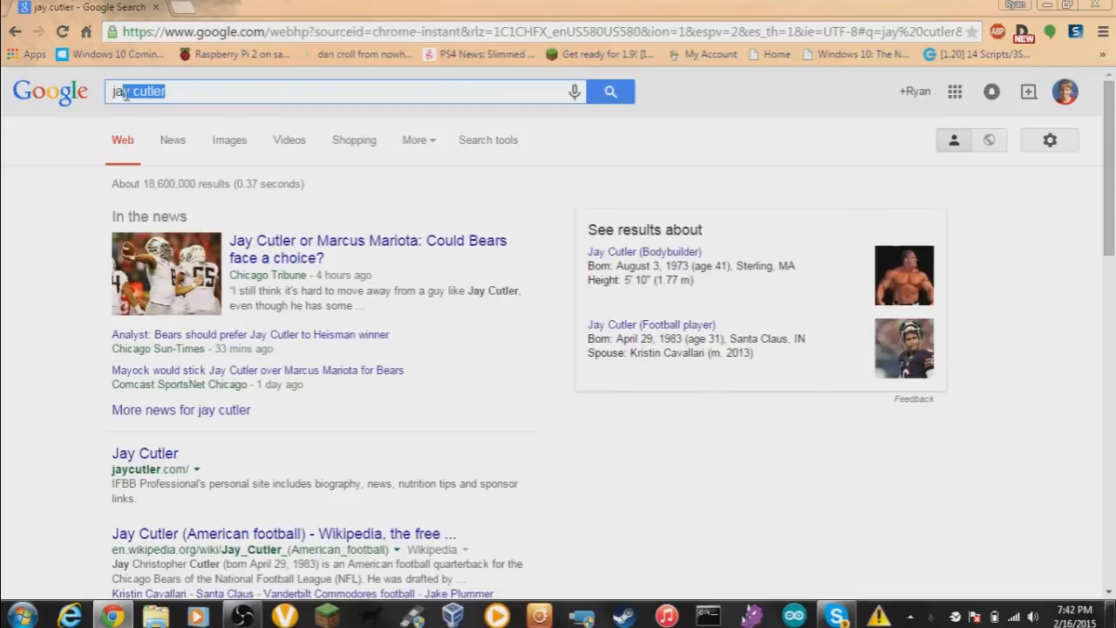
type("javav")
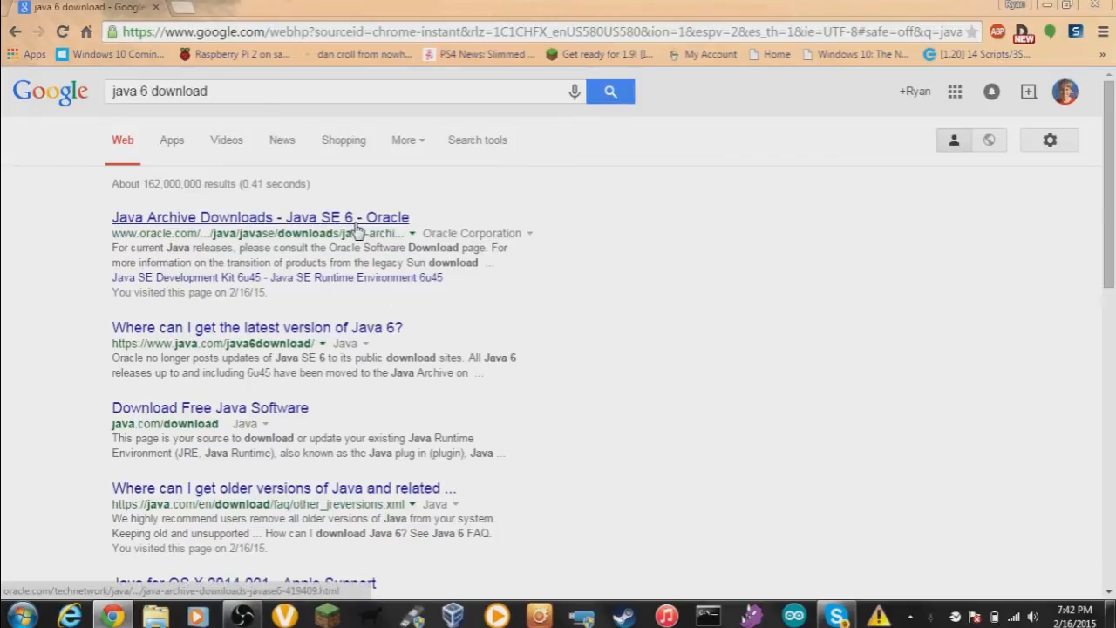
Open the 'Java Archive Downloads - Java SE 6 - Oracle' result and scroll to the JRE tables.
left_click(259, 217)
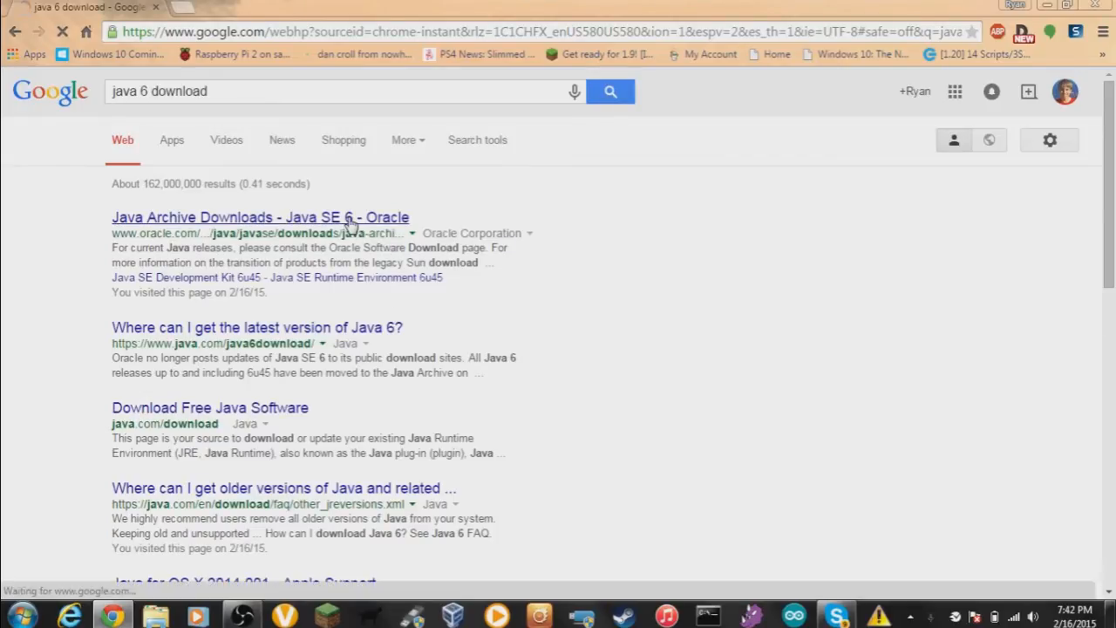
left_click(260, 217)
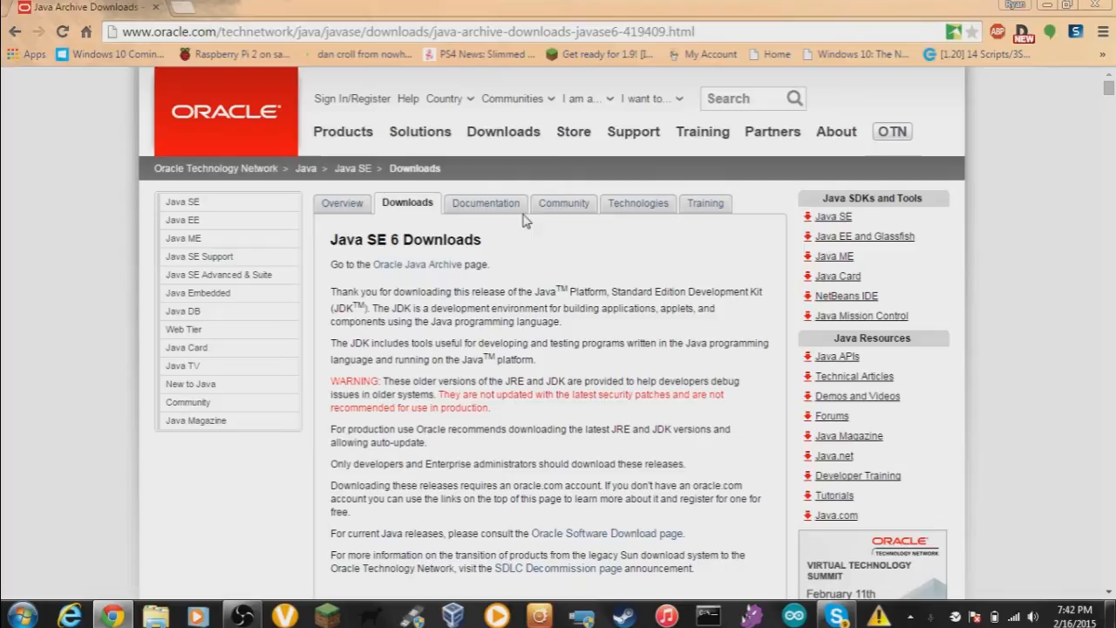
mouse_move(753, 244)
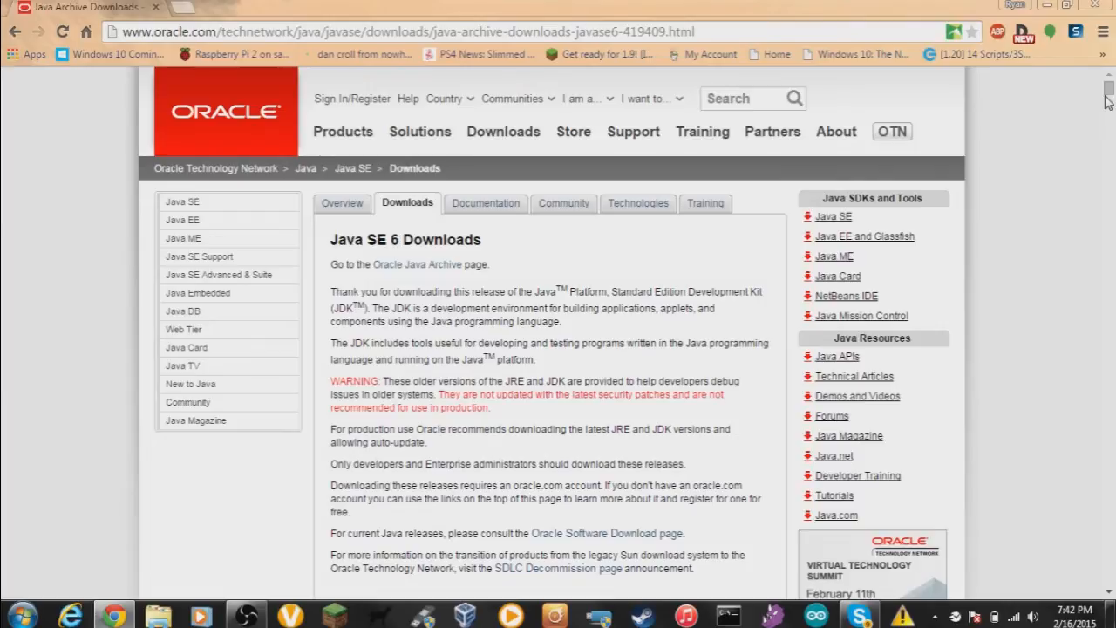
scroll("down", 3)
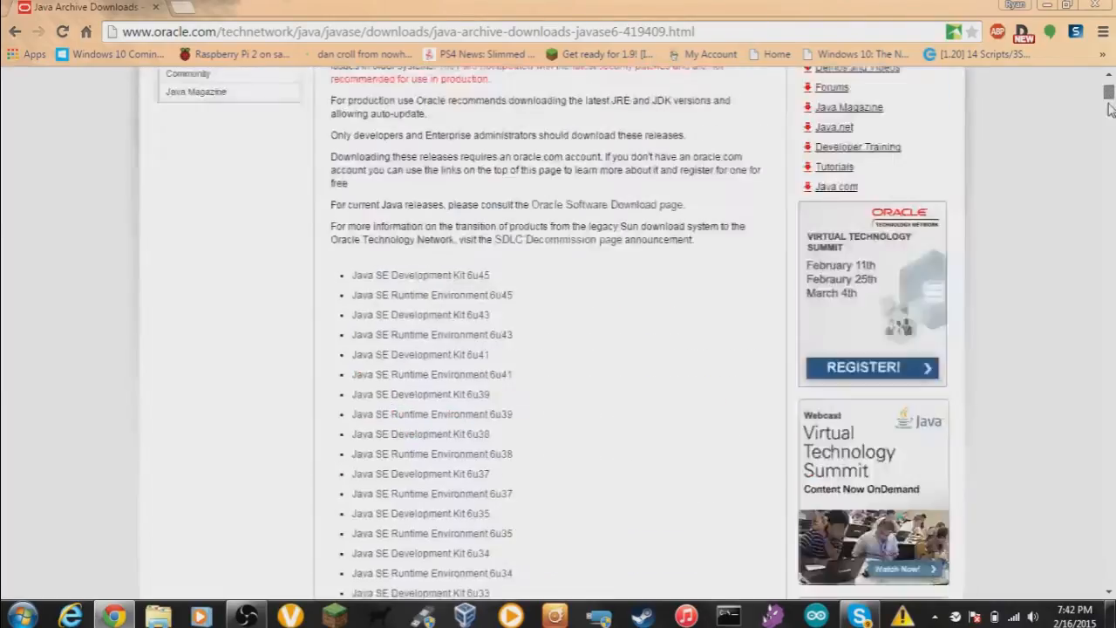
scroll("down", 3)
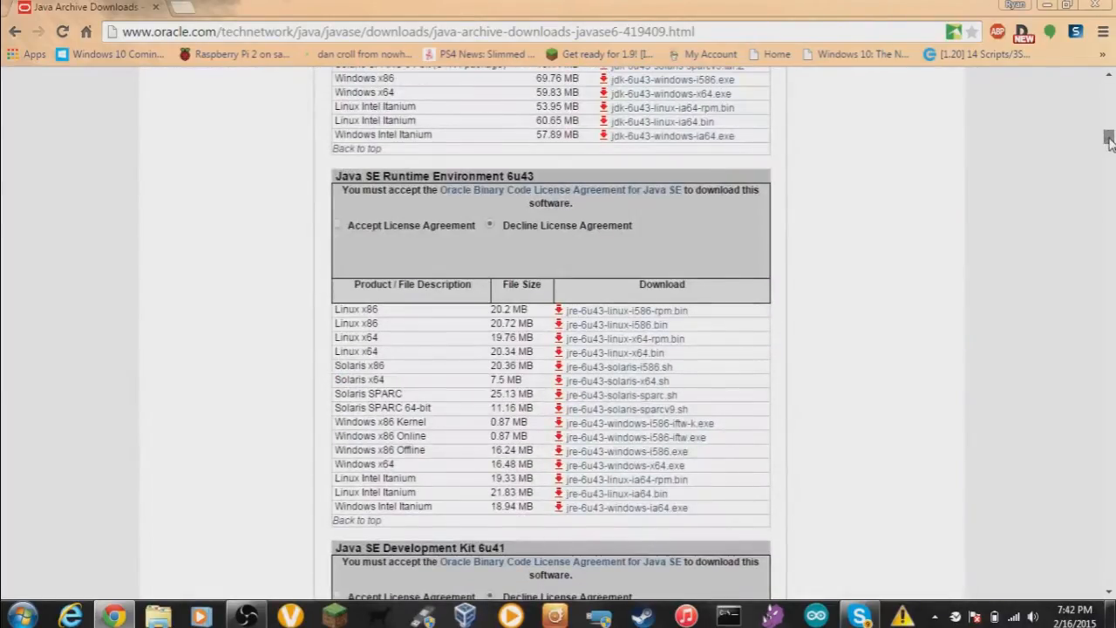
scroll("down", 3)
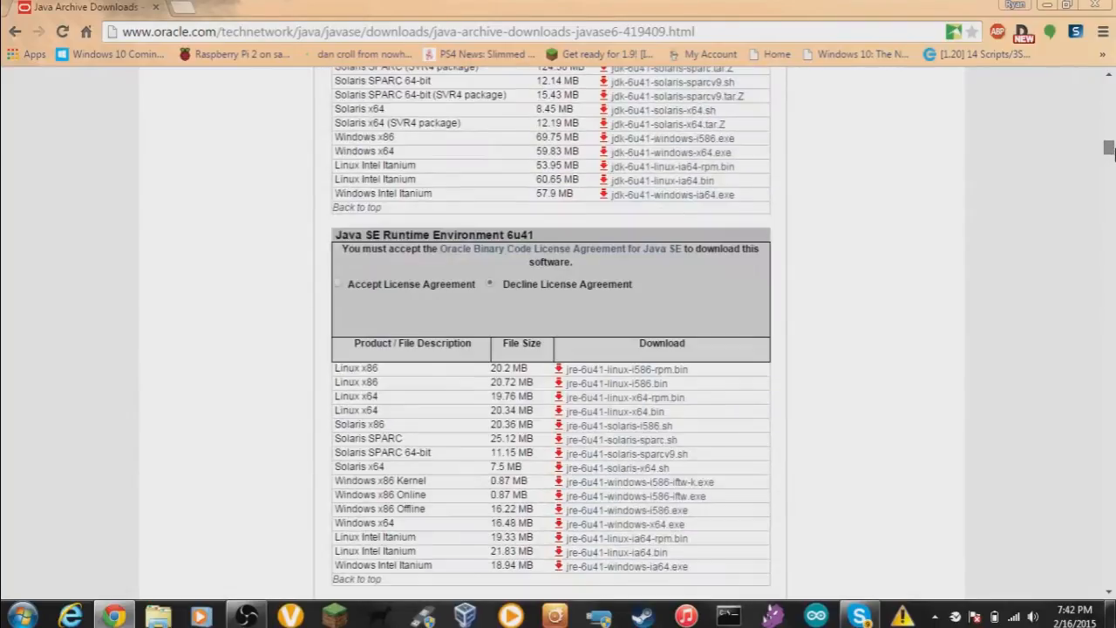
scroll("down", 3)
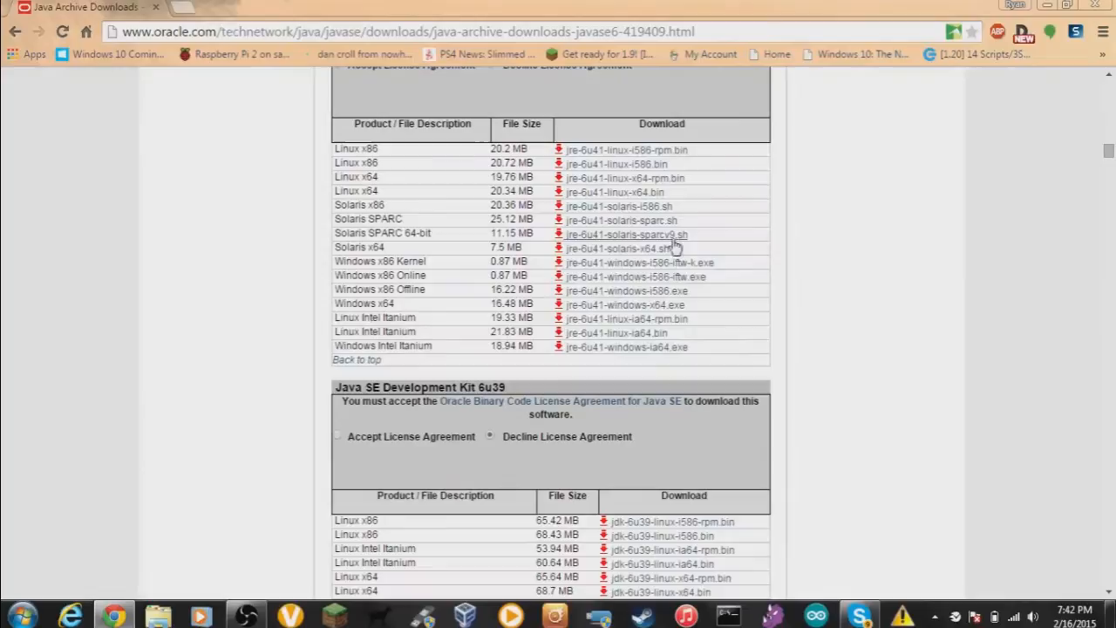
Accept the license agreement and download jre-6u43-windows-x64.exe from the JRE 6u43 table.
left_click(339, 436)
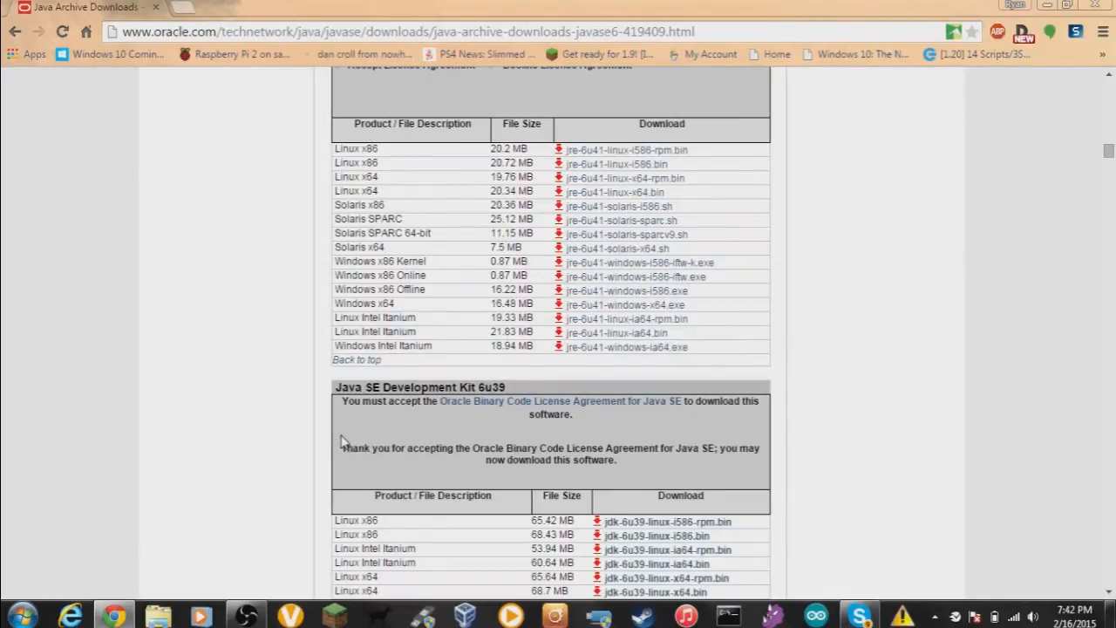
double_click(356, 447)
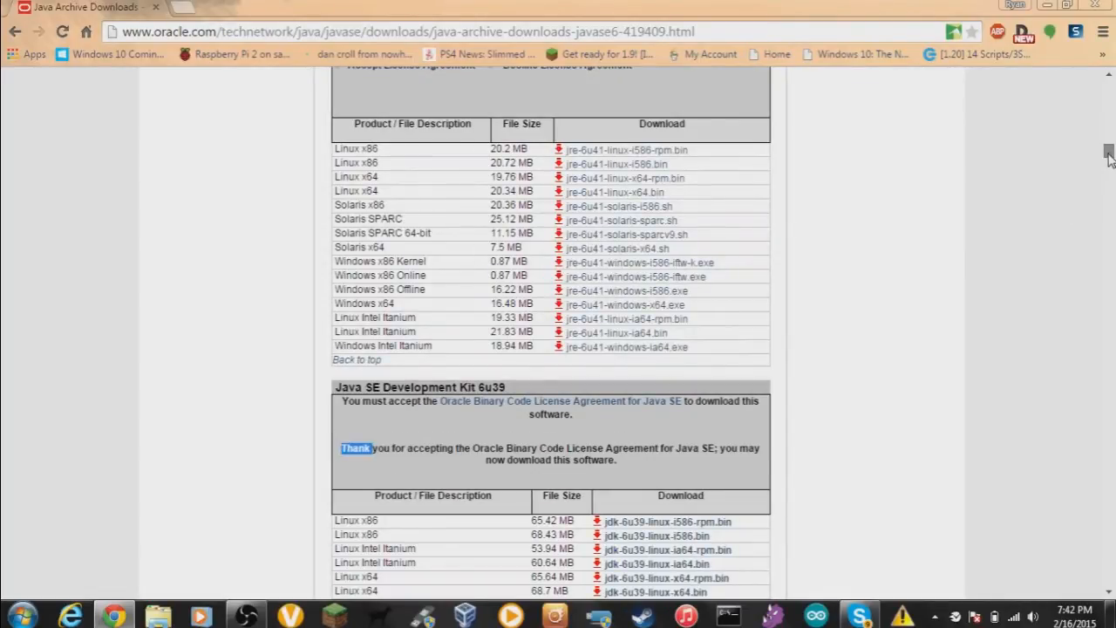
scroll("down", 3)
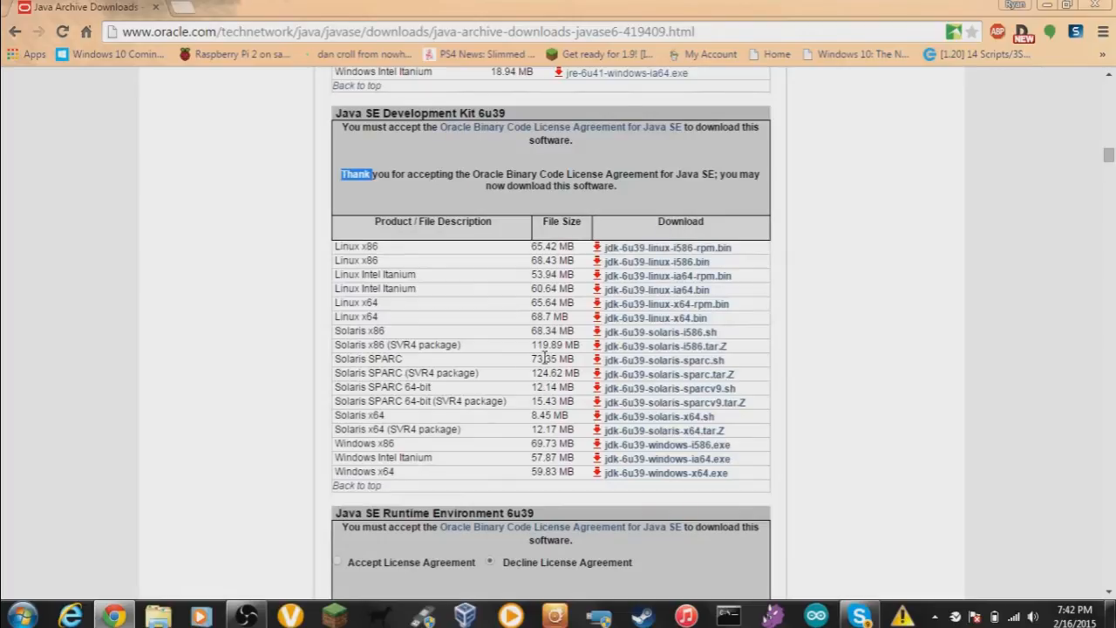
mouse_move(355, 407)
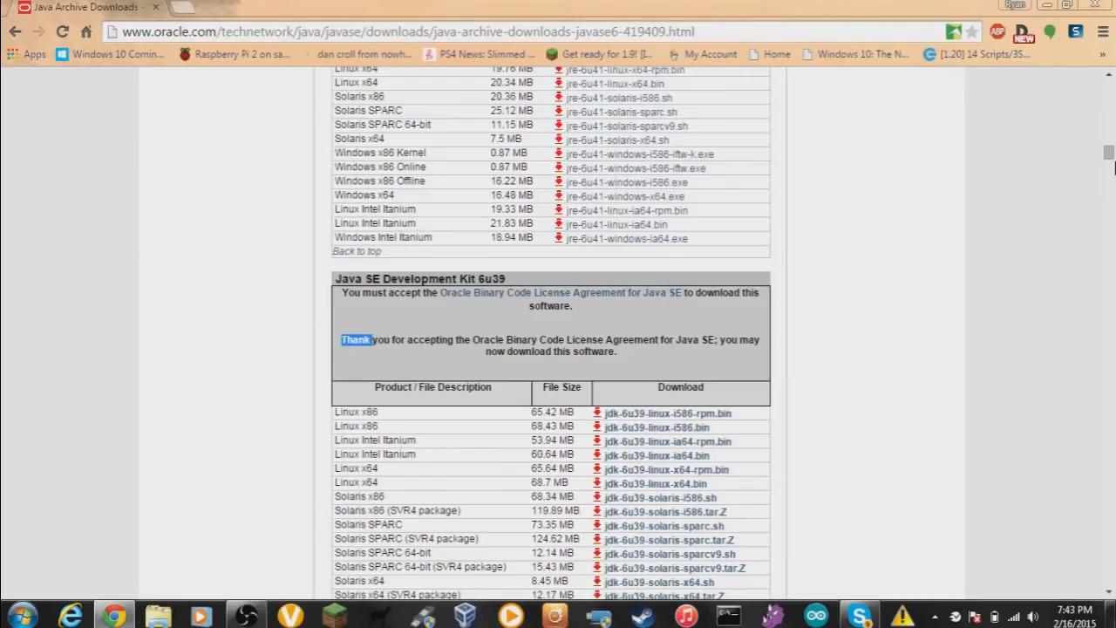
scroll("down", 3)
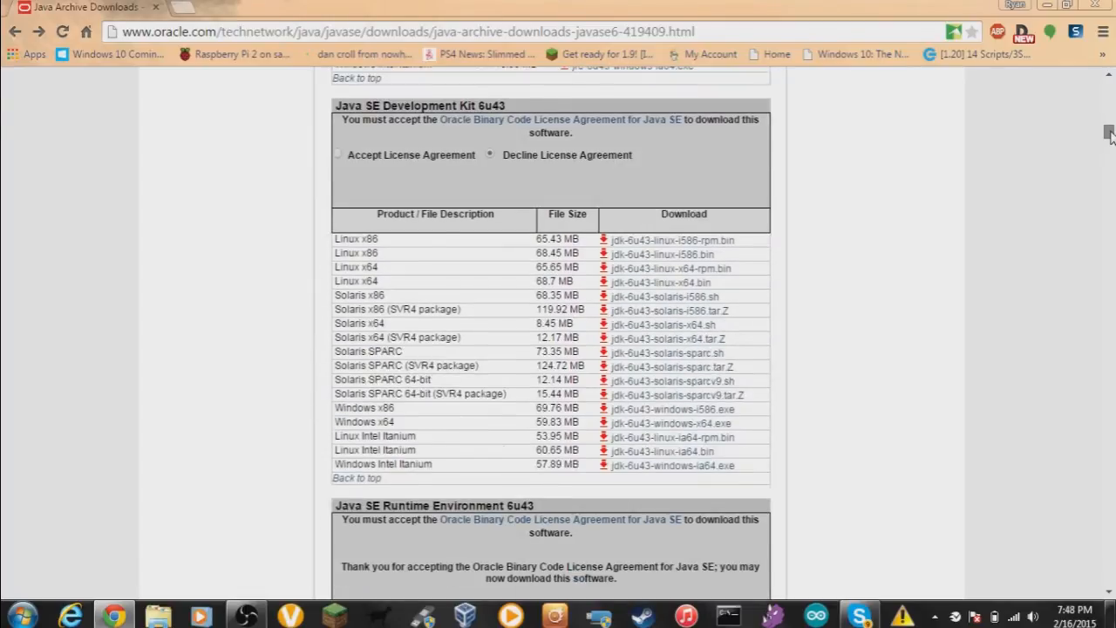
scroll("down", 3)
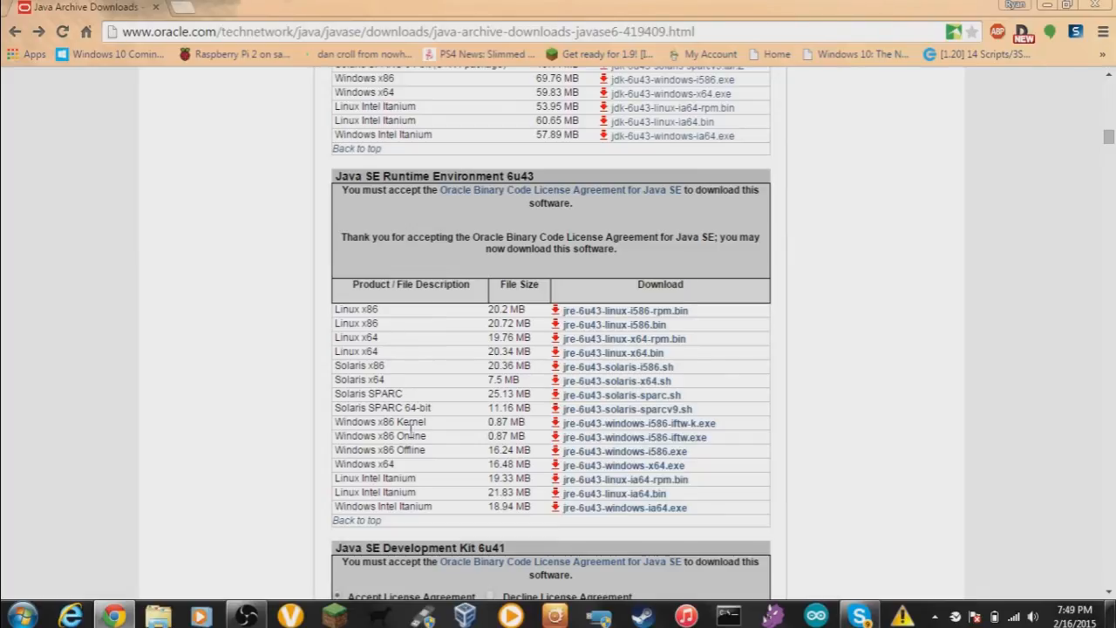
mouse_move(370, 378)
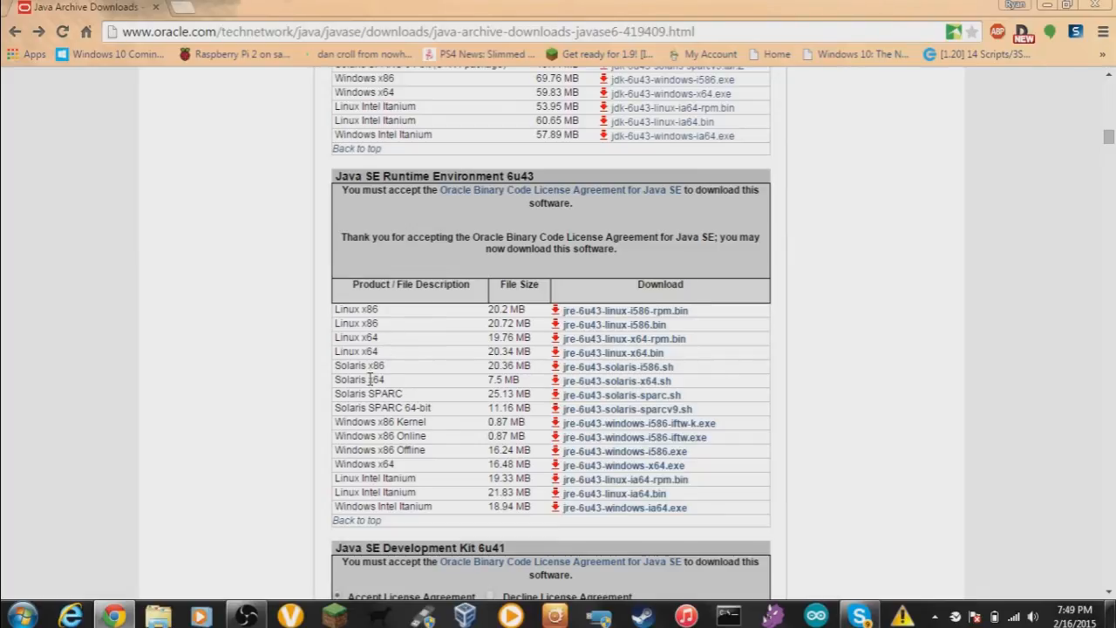
mouse_move(436, 383)
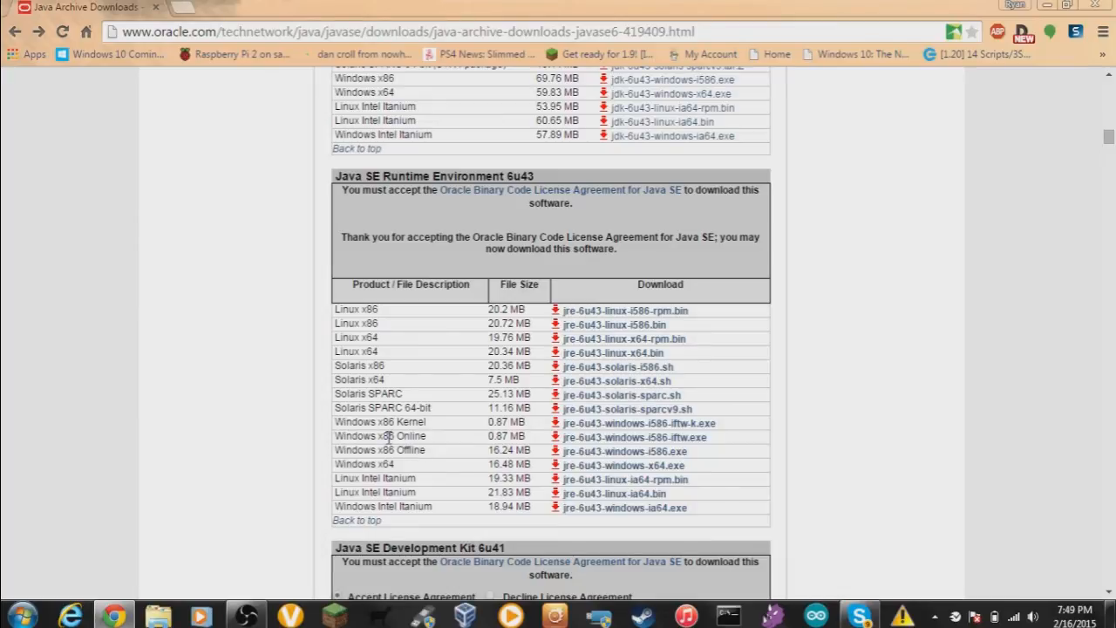
scroll("down", 3)
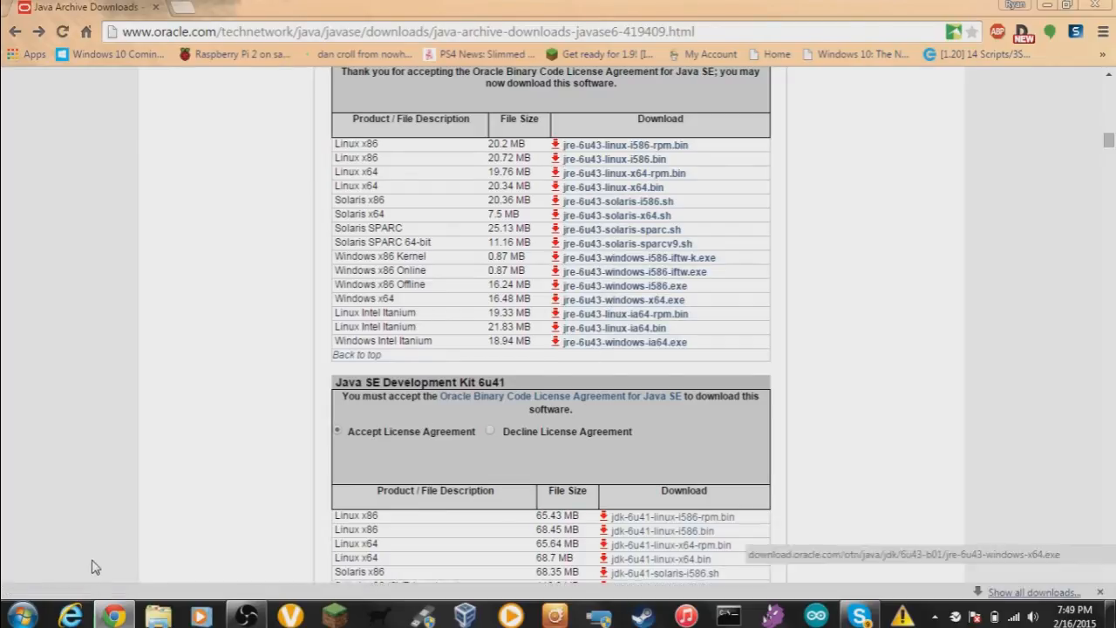
left_click(622, 299)
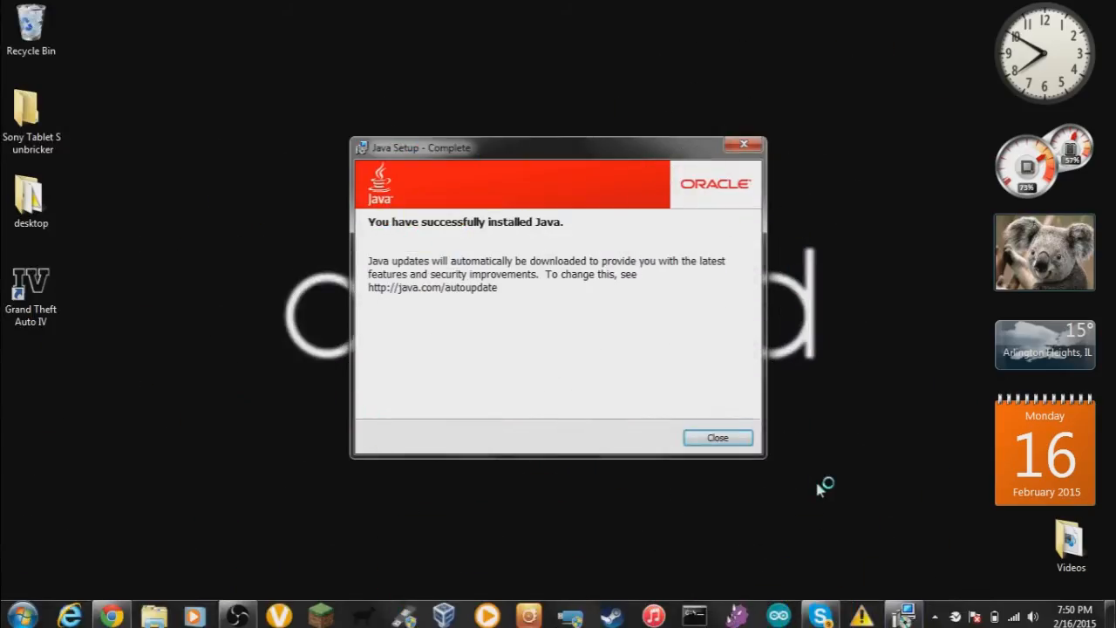
Close the 'Java Setup - Complete' success dialog to return to Oracle's archive page.
left_click(717, 437)
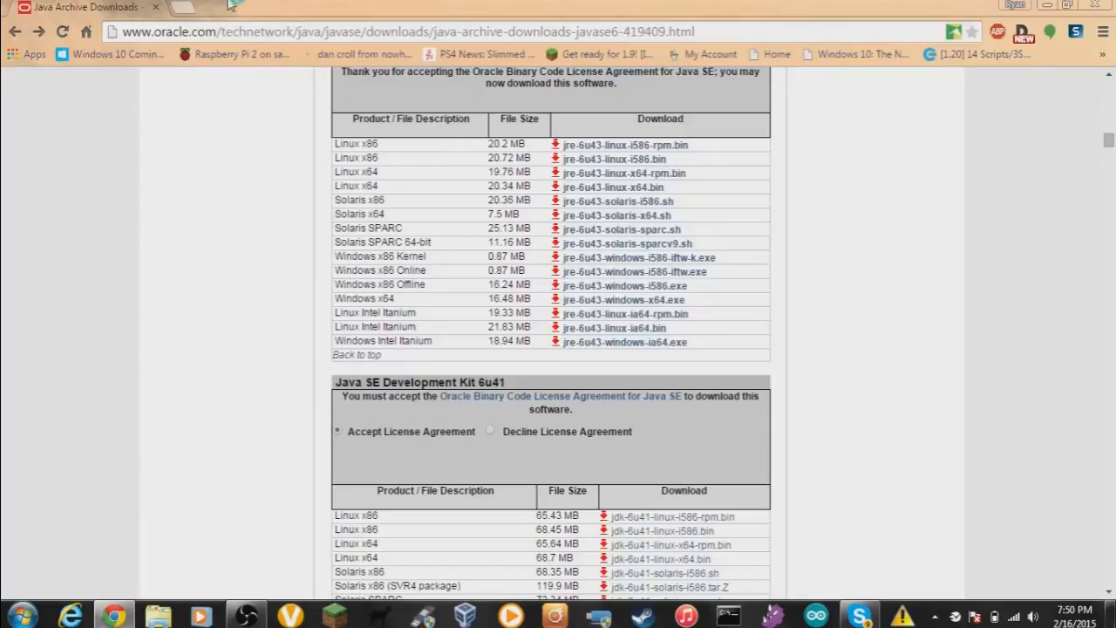
In a new tab, enter minecraft.net, clearing and retyping the mistyped address.
left_click(180, 7)
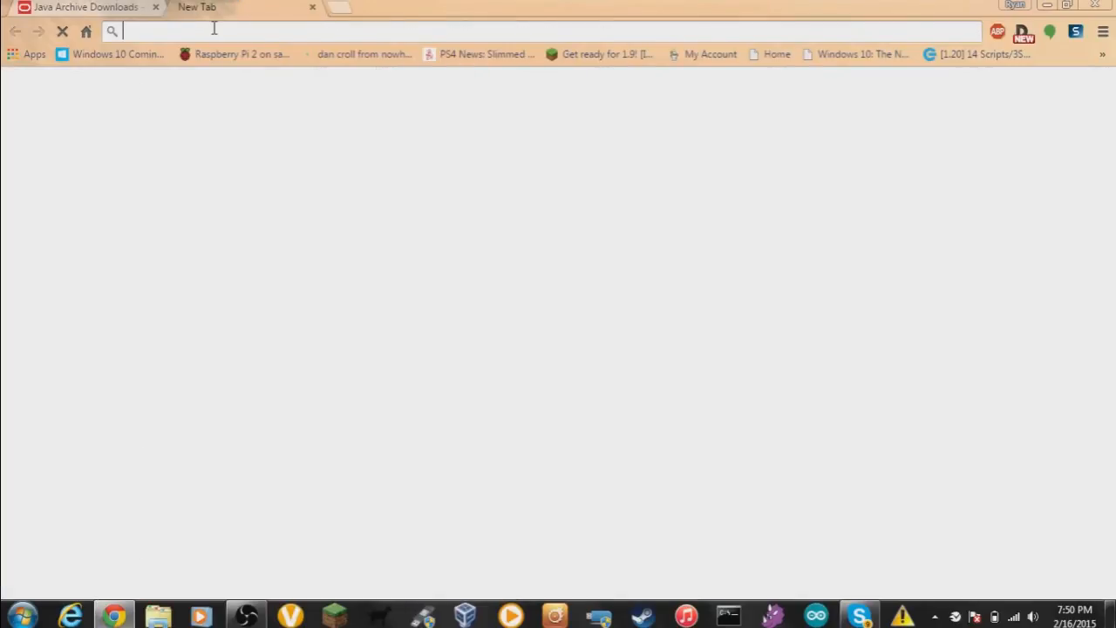
type("minecraft.net")
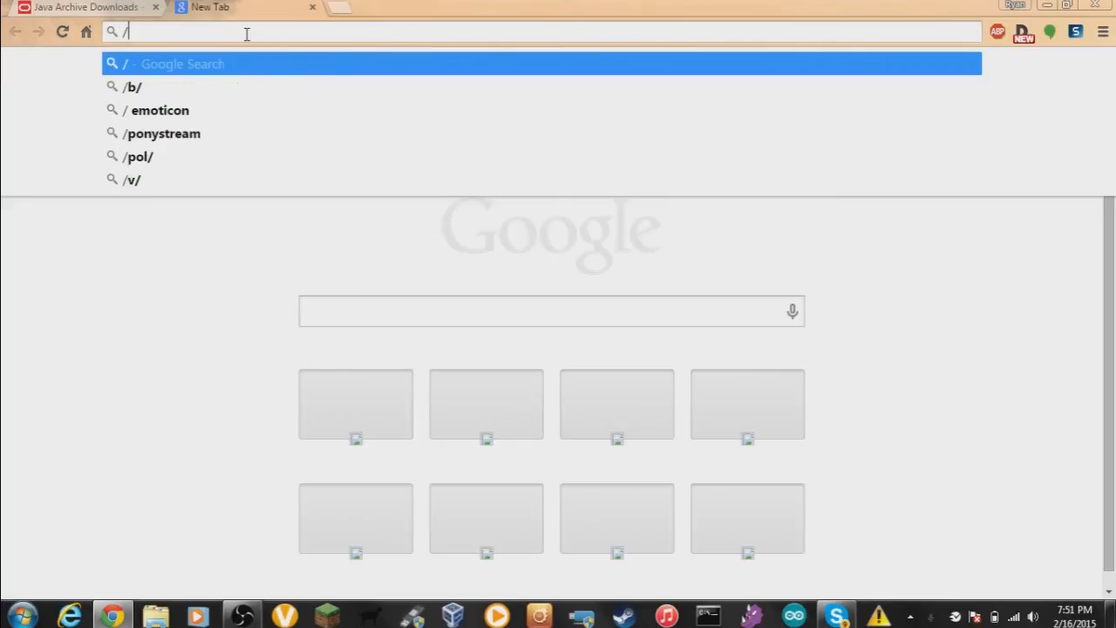
key("Escape")
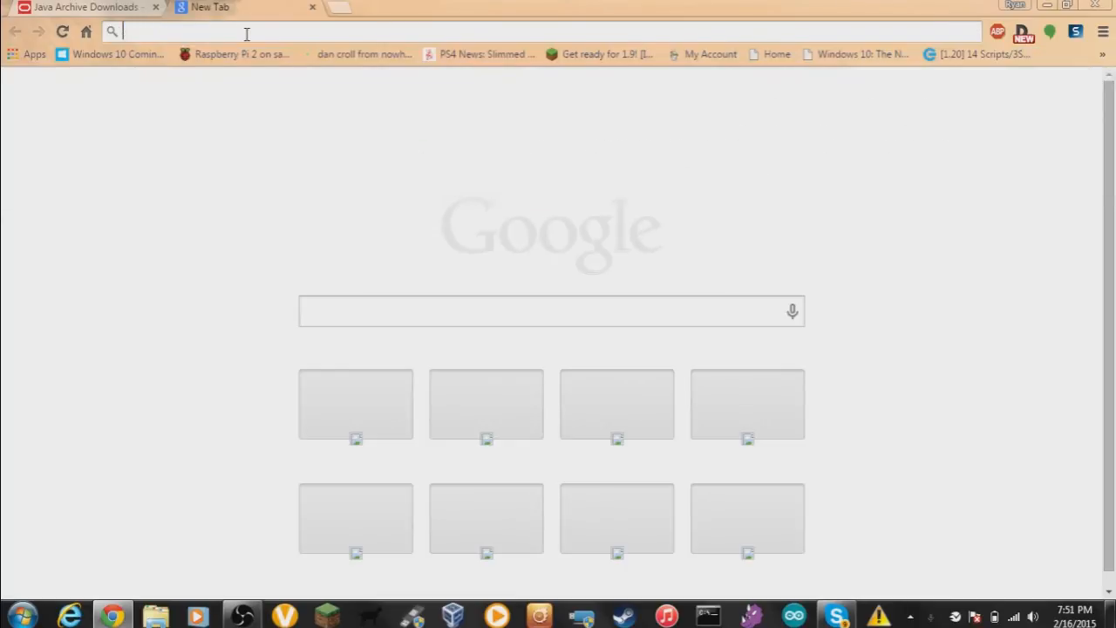
type("minevr")
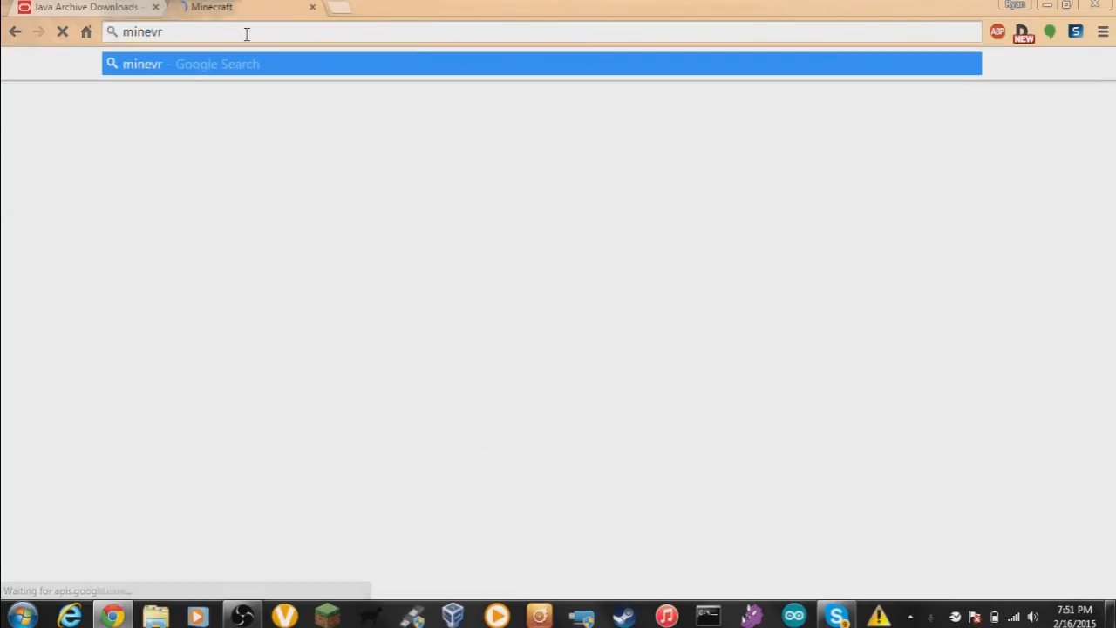
type("https://mojang.com")
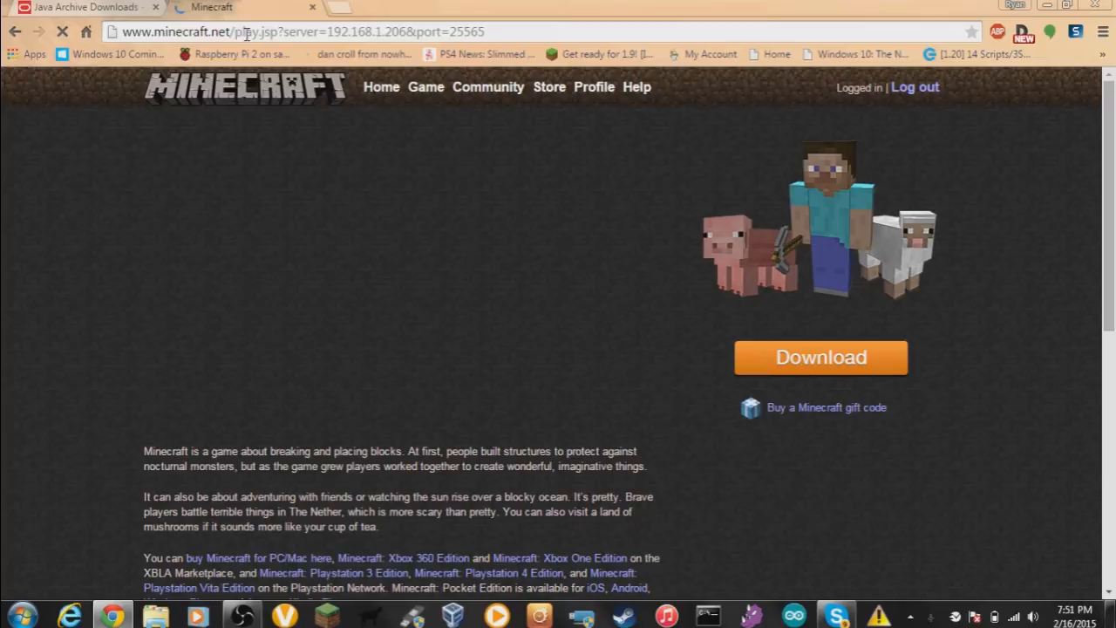
mouse_move(365, 54)
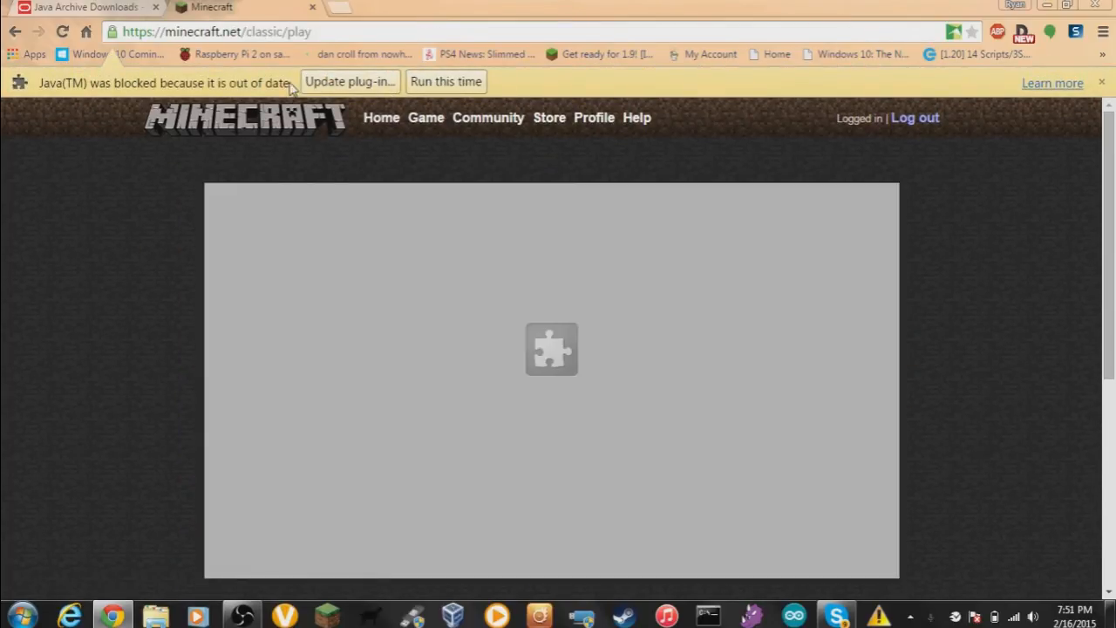
Allow the out-of-date Java plugin to run once for Minecraft Classic.
left_click(425, 118)
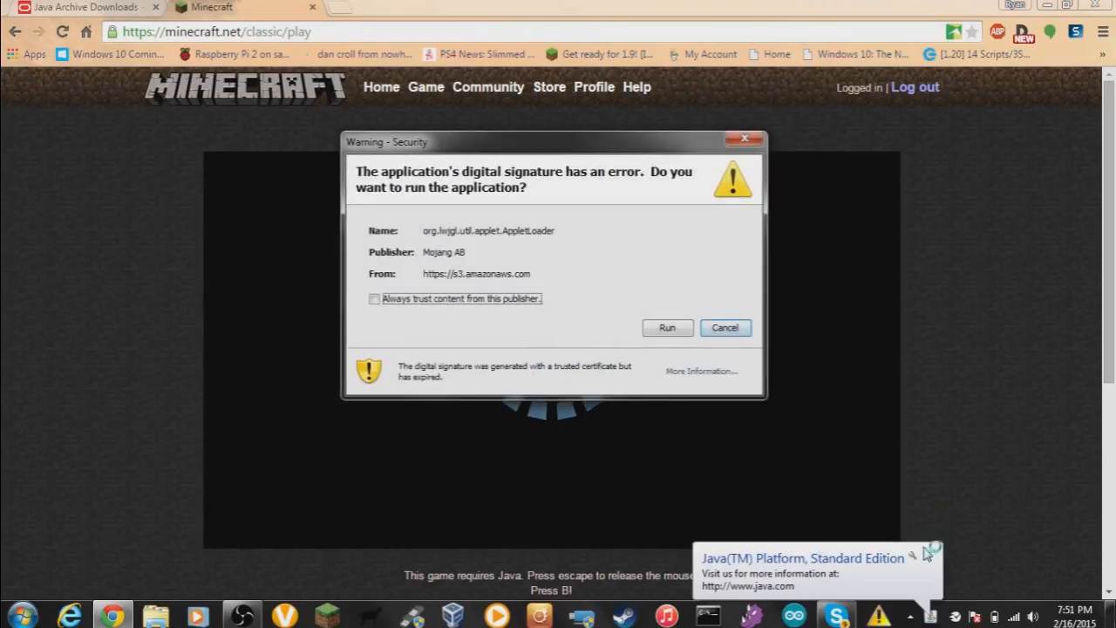
Trust Mojang's content from this publisher and run the Minecraft applet despite the expired signature.
left_click(374, 298)
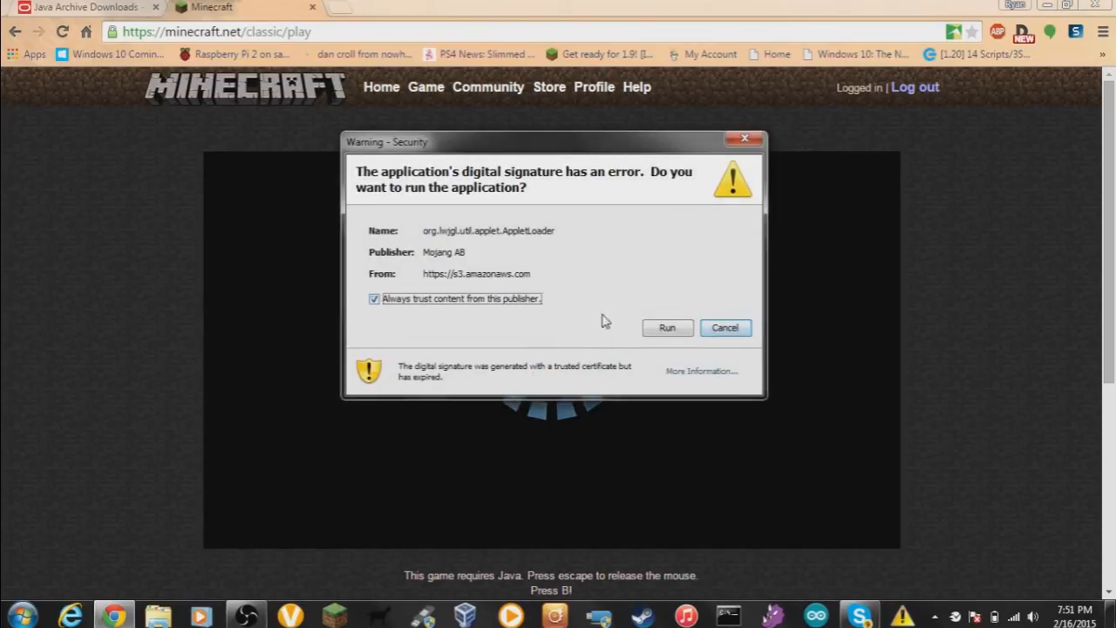
left_click(667, 327)
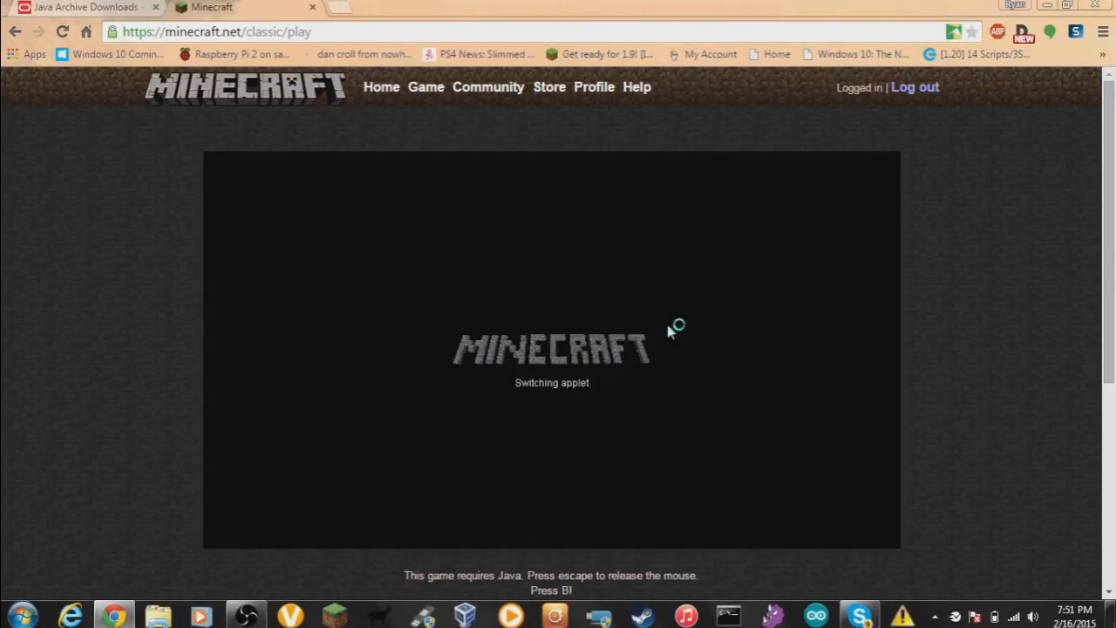